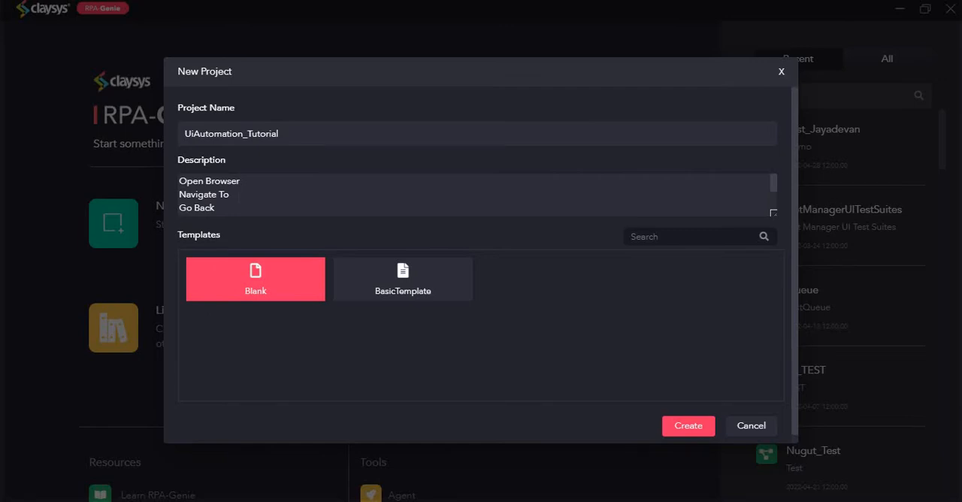
Step: Create the blank UiAutomation_Tutorial project from the New Project dialog
{"action": "scroll", "scroll_direction": "down", "scroll_amount": 3}
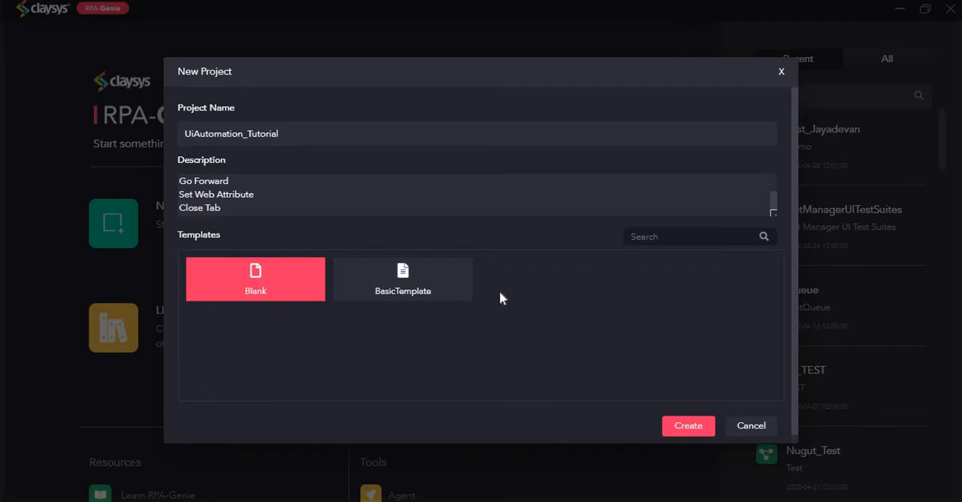
{"action": "left_click", "coordinate": [687, 426]}
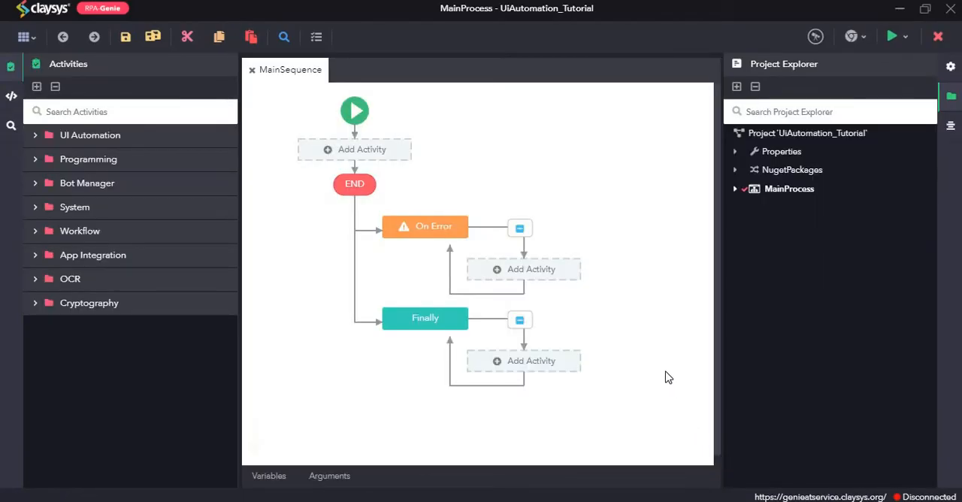
{"action": "mouse_move", "coordinate": [658, 365]}
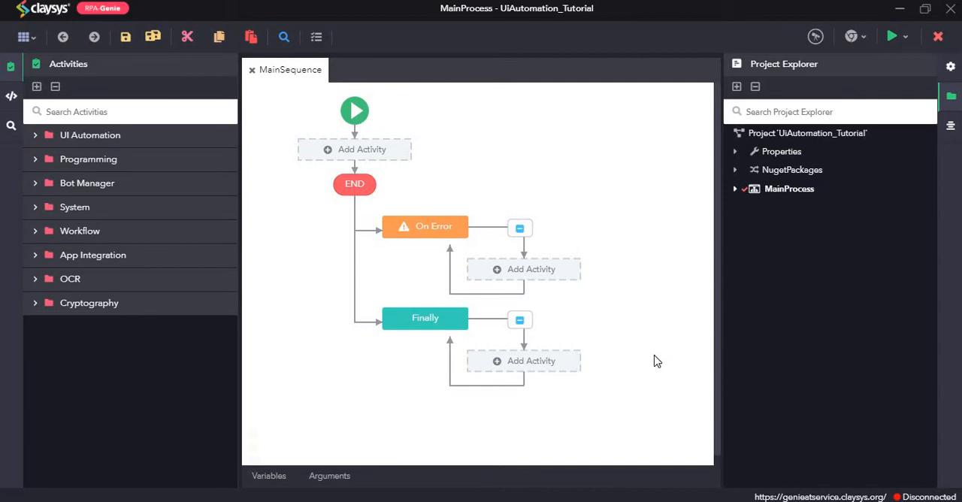
{"action": "mouse_move", "coordinate": [654, 363]}
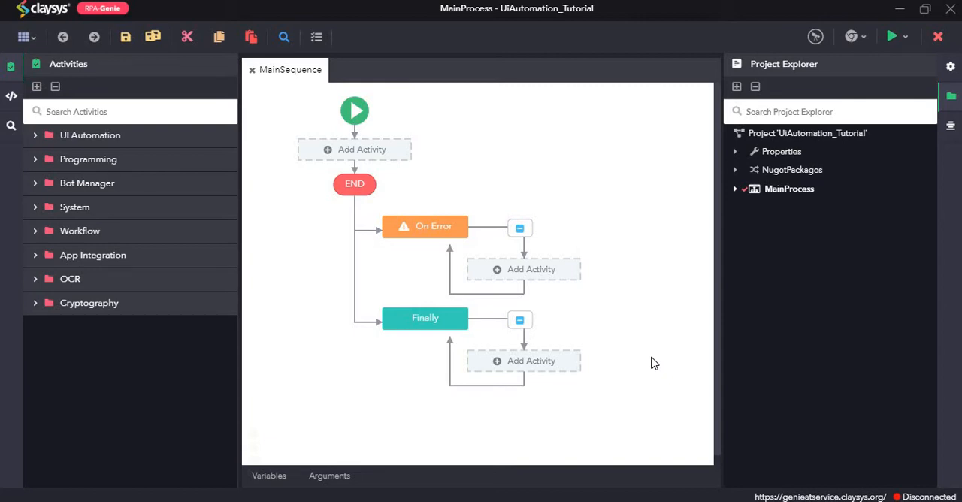
{"action": "mouse_move", "coordinate": [581, 351]}
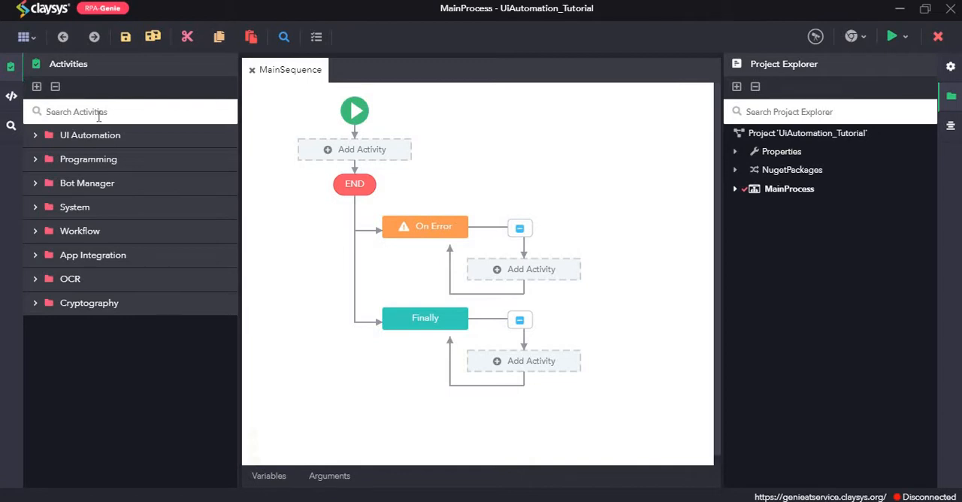
Step: Find Open Browser in Activities and add it to the sequence, showing its settings
{"action": "type", "text": "o"}
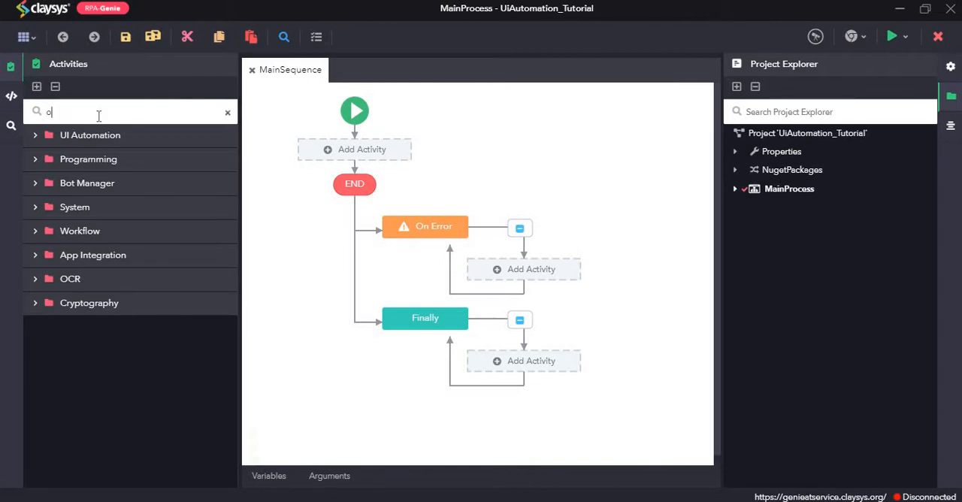
{"action": "type", "text": "pen brow"}
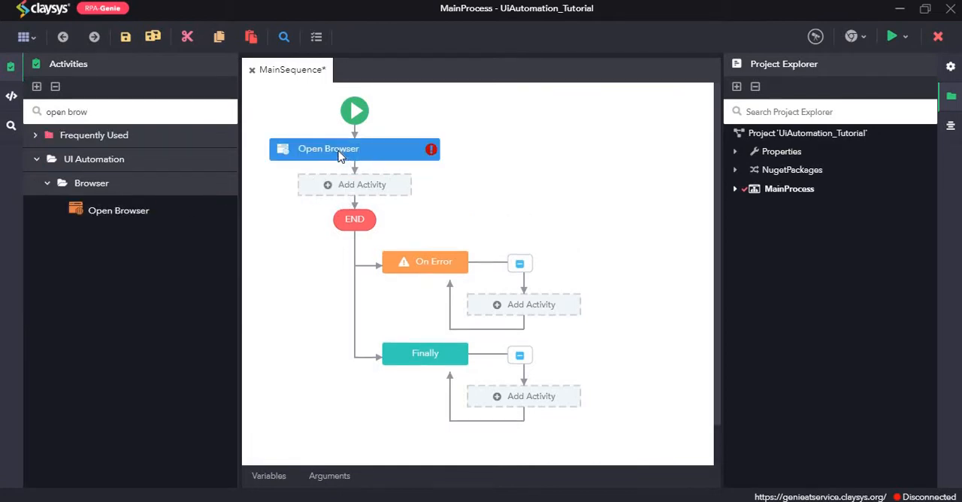
{"action": "left_click", "coordinate": [353, 148]}
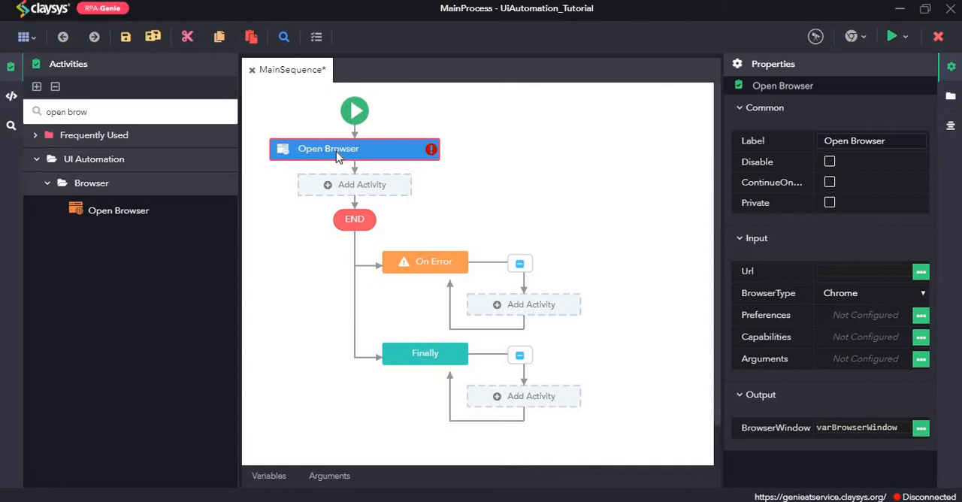
{"action": "mouse_move", "coordinate": [825, 267]}
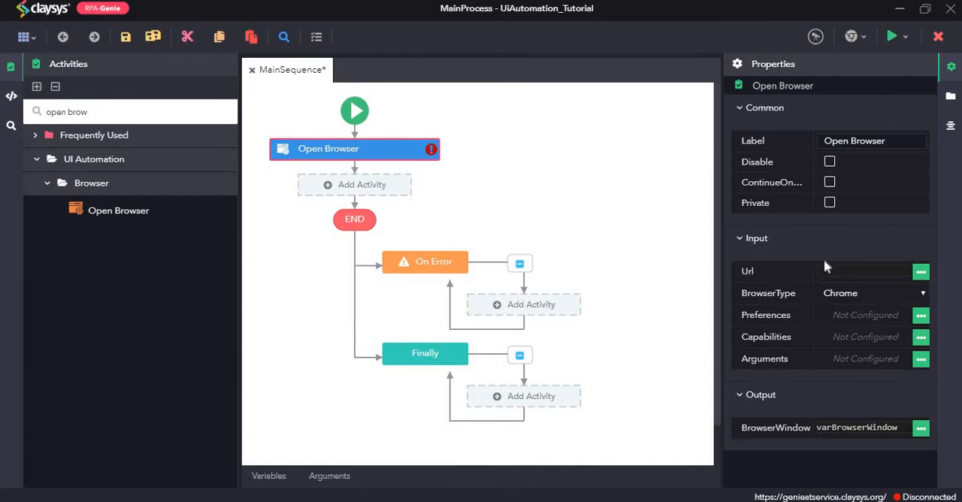
{"action": "left_click", "coordinate": [864, 271]}
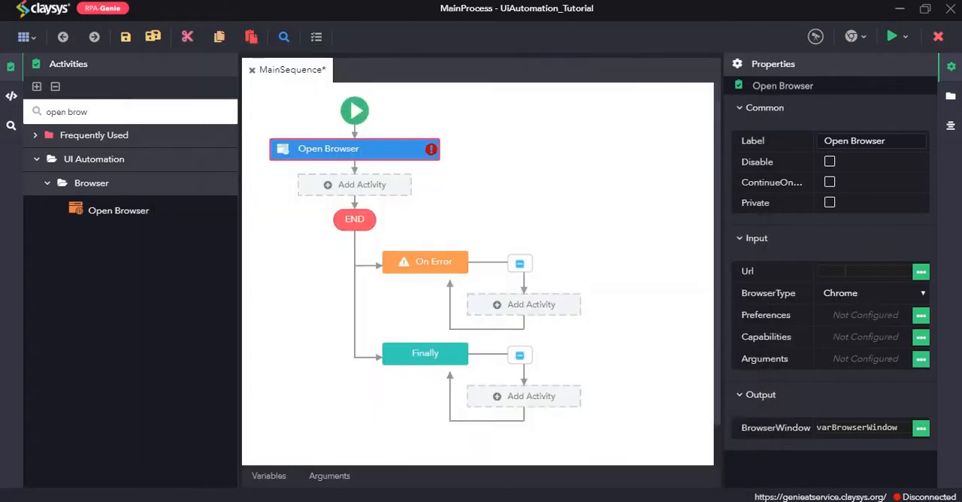
{"action": "left_click", "coordinate": [864, 271]}
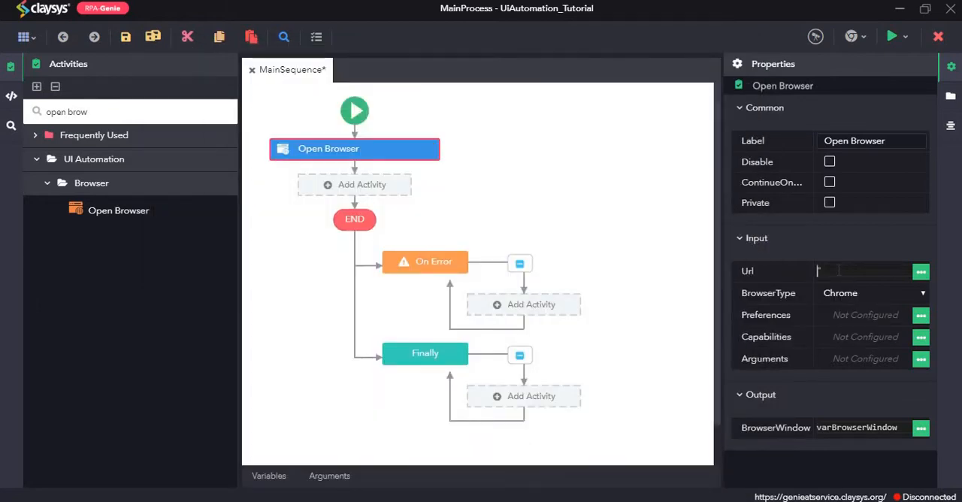
{"action": "left_click", "coordinate": [920, 271]}
{"action": "type", "text": "\"https://www.google.com/\""}
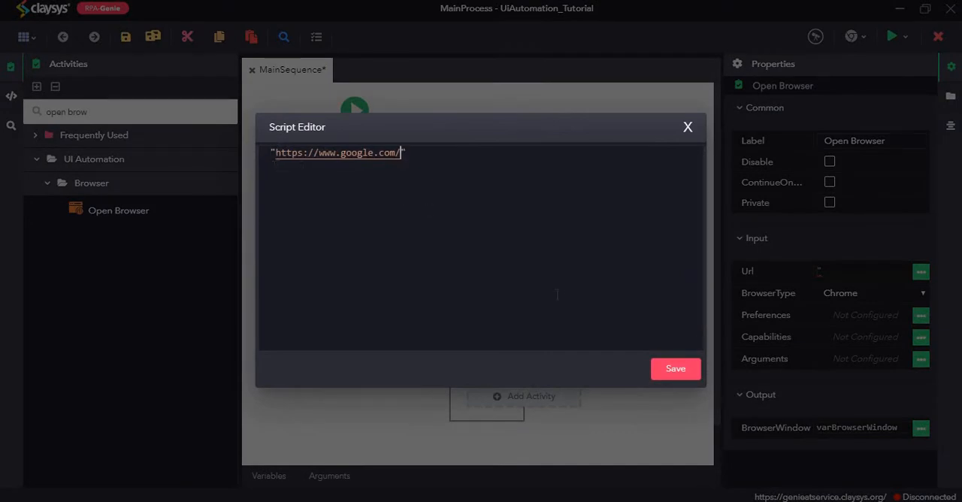
{"action": "left_click", "coordinate": [674, 369]}
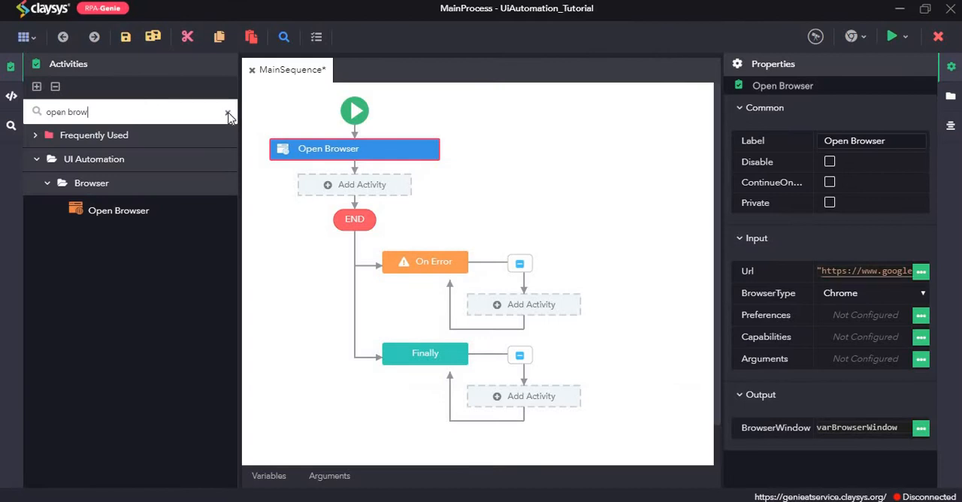
Step: Add a Maximize step using varBrowserWindow after Open Browser and run the workflow
{"action": "type", "text": "max"}
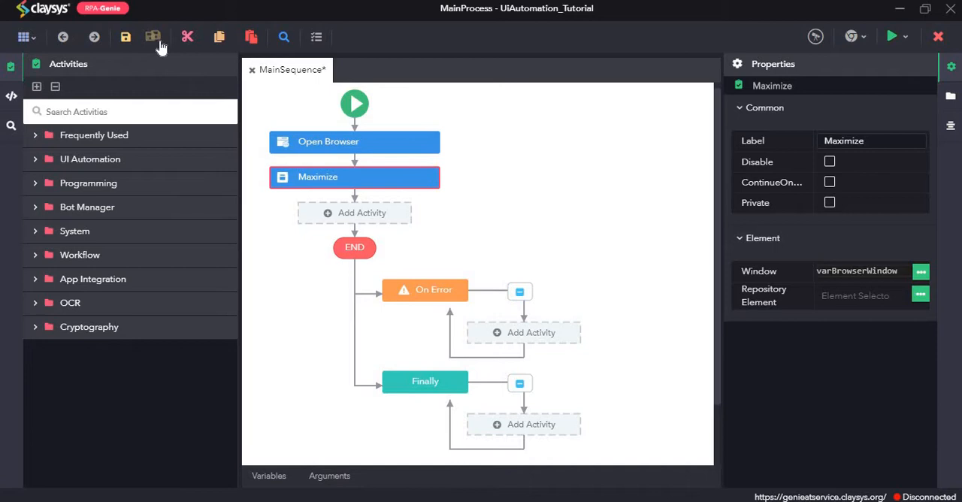
{"action": "mouse_move", "coordinate": [892, 36]}
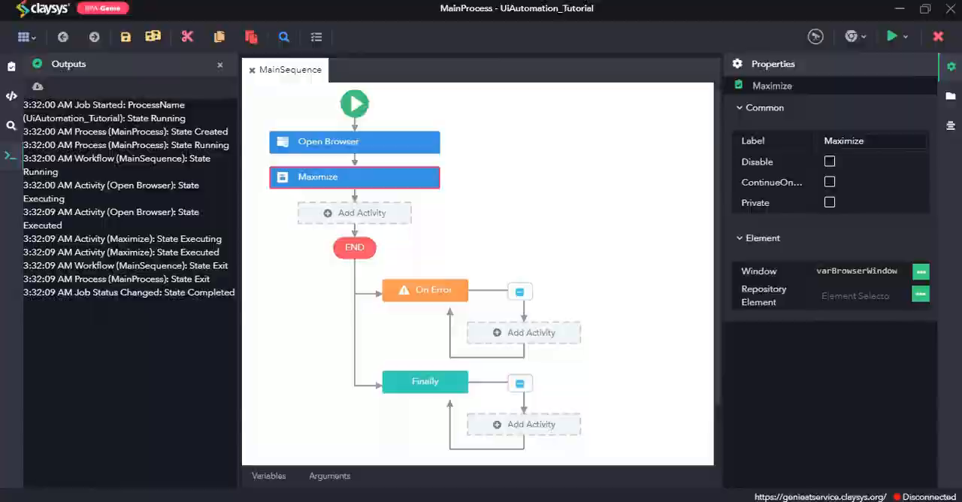
{"action": "left_click", "coordinate": [893, 36]}
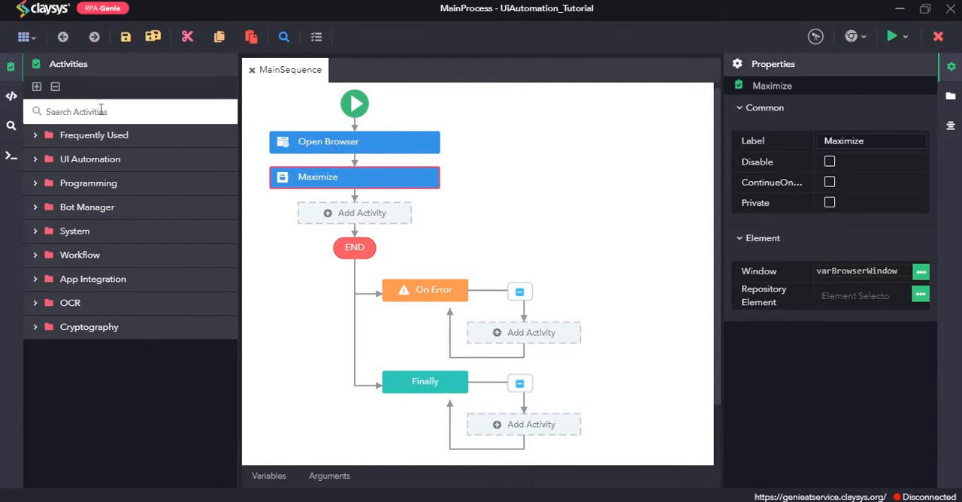
{"action": "type", "text": "navi"}
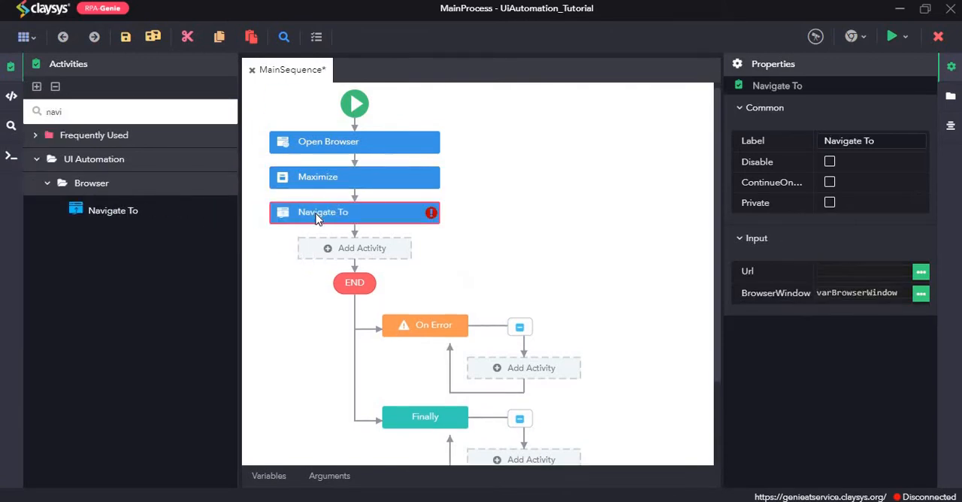
{"action": "mouse_move", "coordinate": [316, 208]}
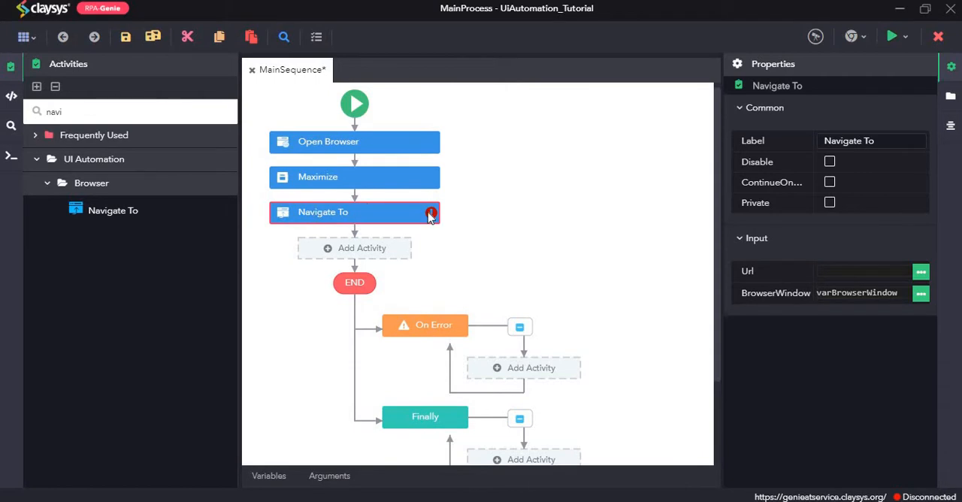
{"action": "left_click", "coordinate": [864, 272]}
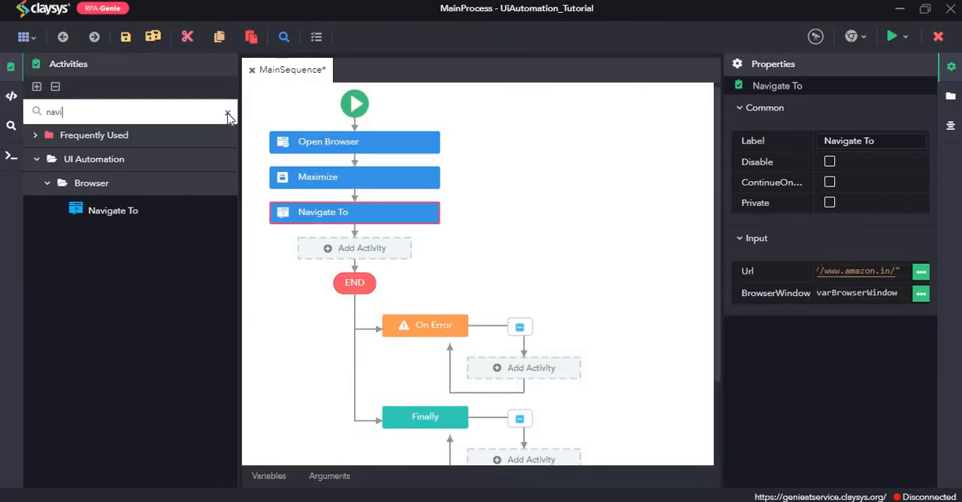
{"action": "left_click", "coordinate": [228, 112]}
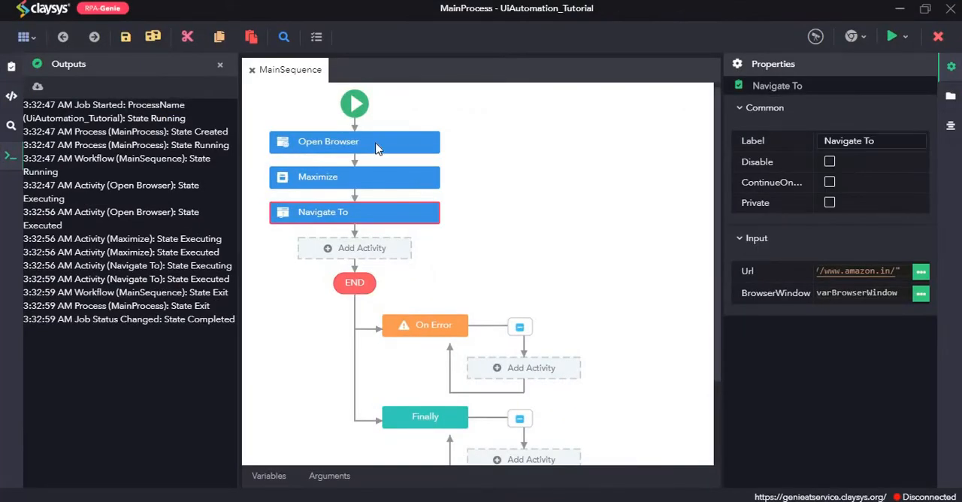
Step: Review the Open Browser and Navigate To settings after the run completes
{"action": "left_click", "coordinate": [354, 141]}
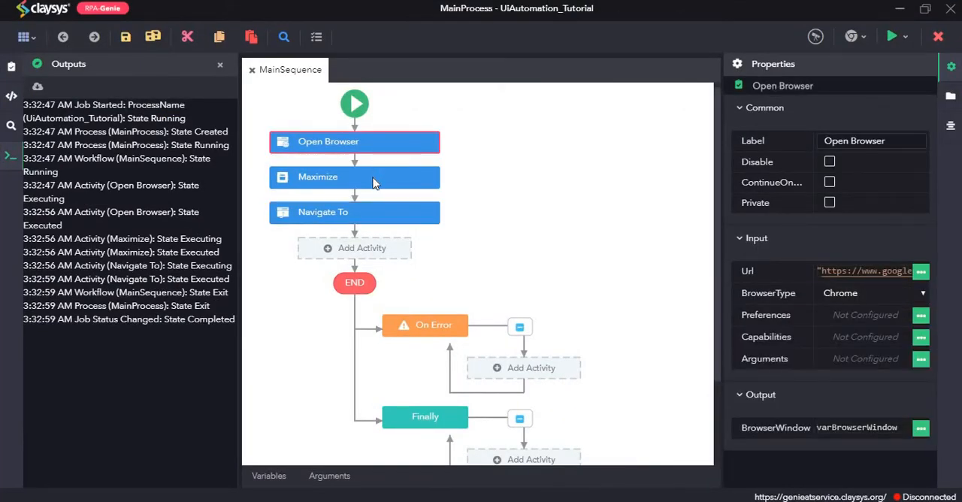
{"action": "left_click", "coordinate": [354, 212]}
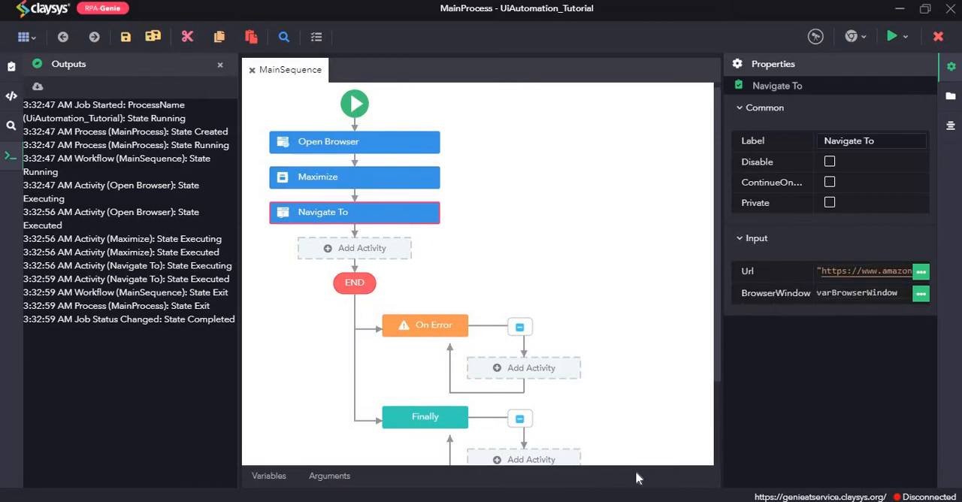
{"action": "left_click", "coordinate": [891, 36]}
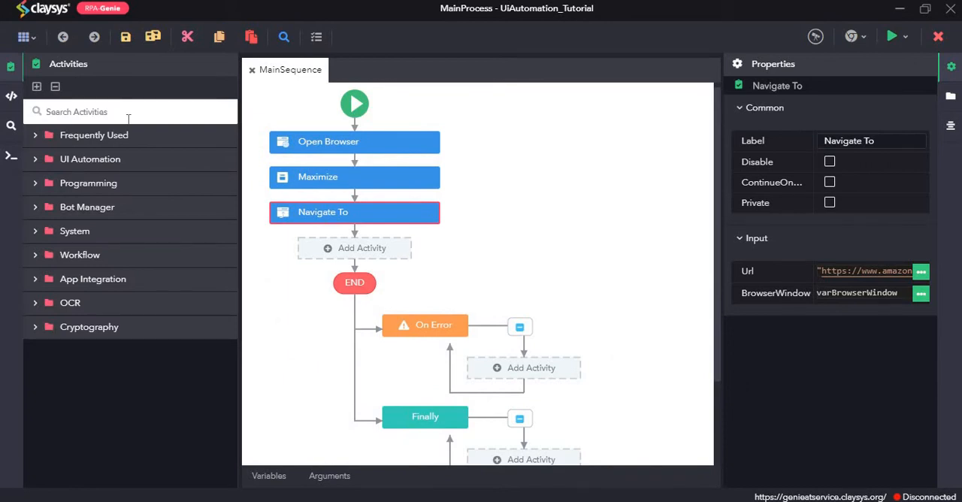
Step: Add a Go Back step after Navigate To in the main sequence
{"action": "type", "text": "go back"}
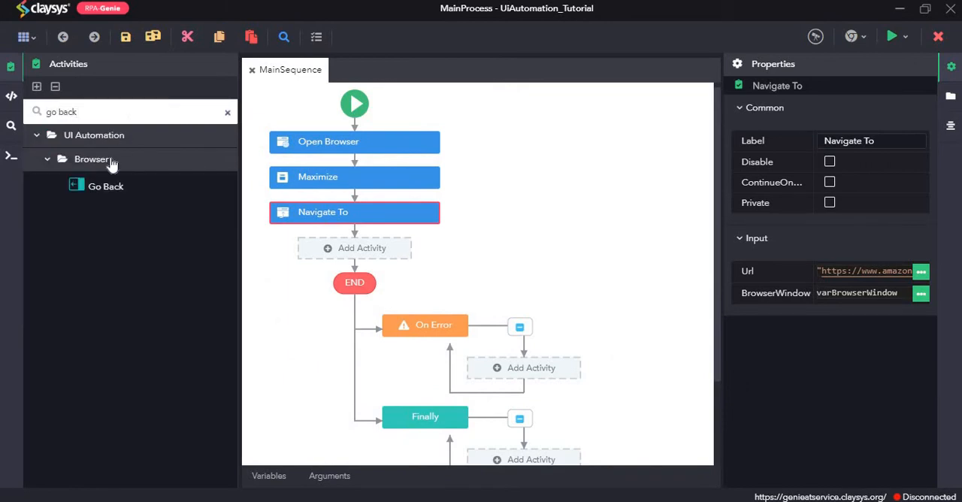
{"action": "left_click_drag", "start_coordinate": [105, 186], "coordinate": [354, 250]}
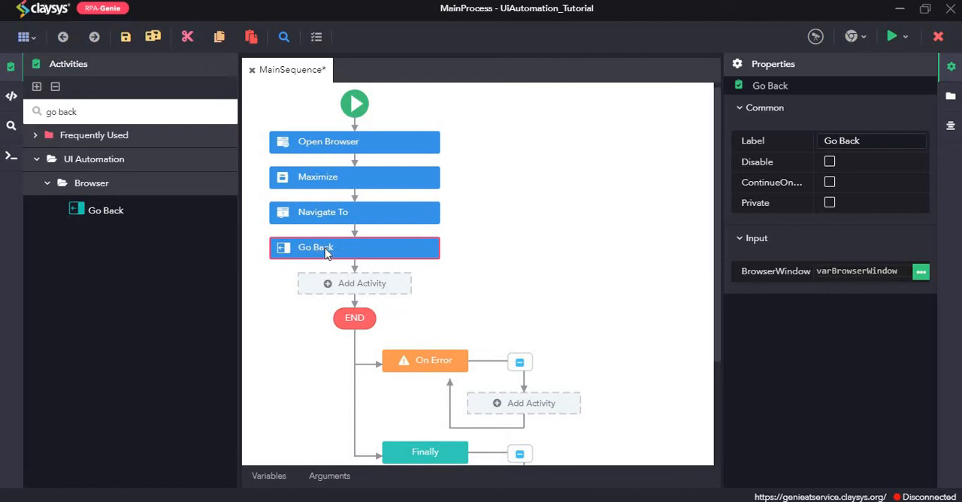
Step: Add a Go Forward step after Go Back and clear the activity search
{"action": "left_click", "coordinate": [128, 111]}
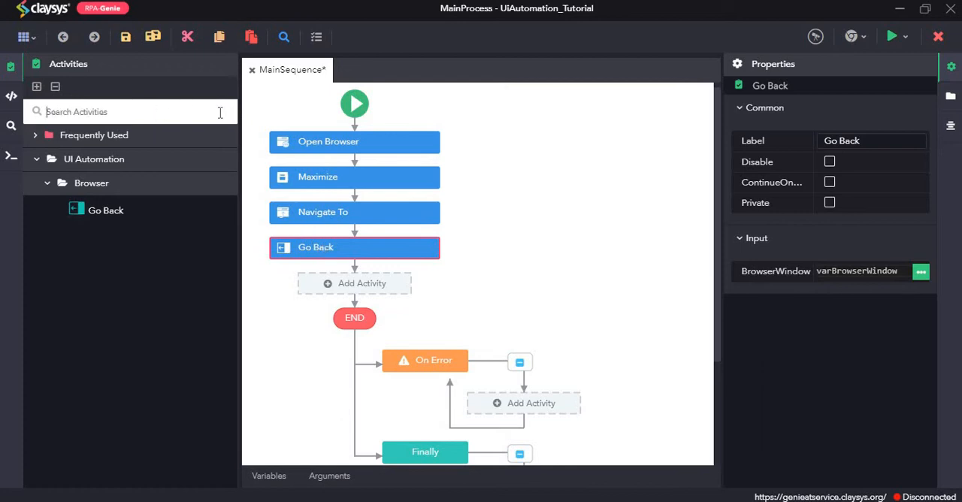
{"action": "type", "text": "go"}
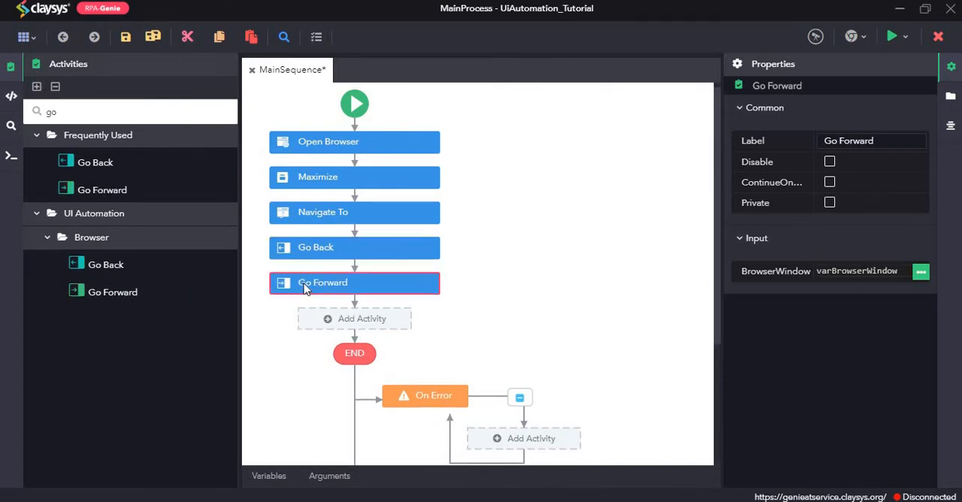
{"action": "mouse_move", "coordinate": [310, 285]}
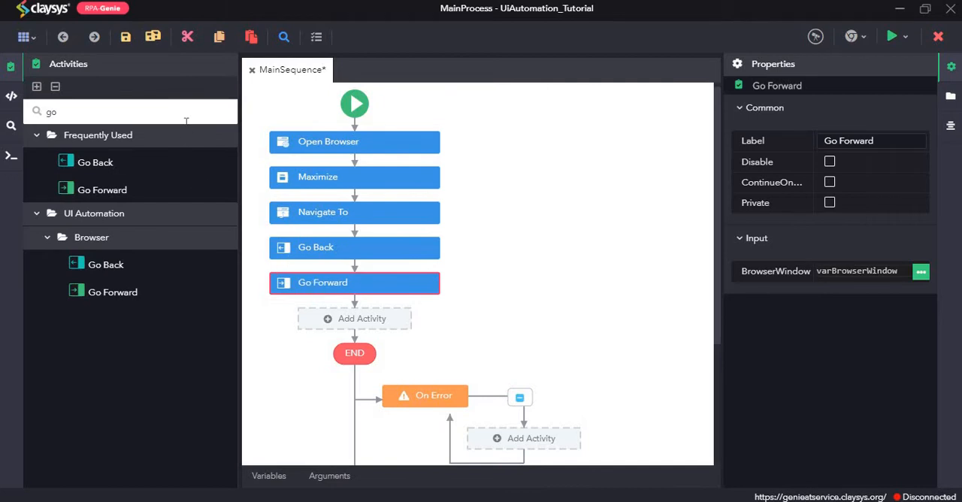
{"action": "left_click", "coordinate": [130, 111]}
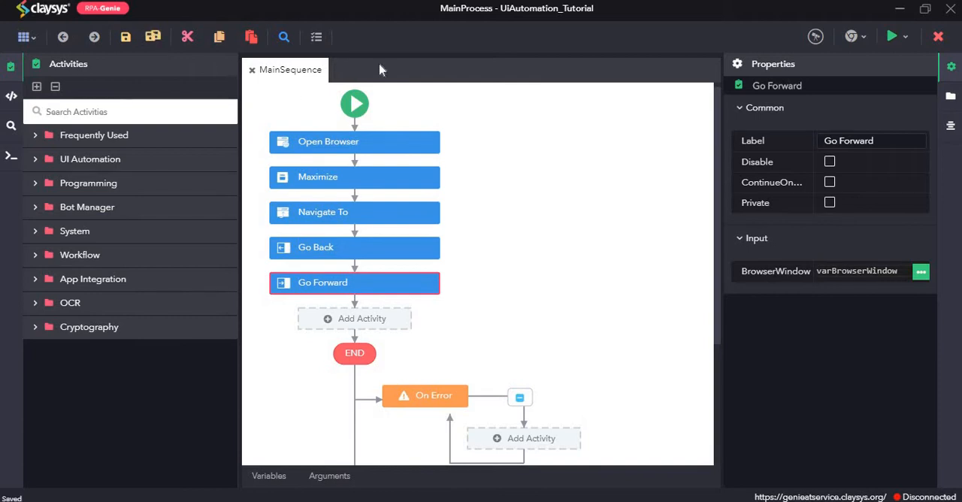
{"action": "mouse_move", "coordinate": [883, 84]}
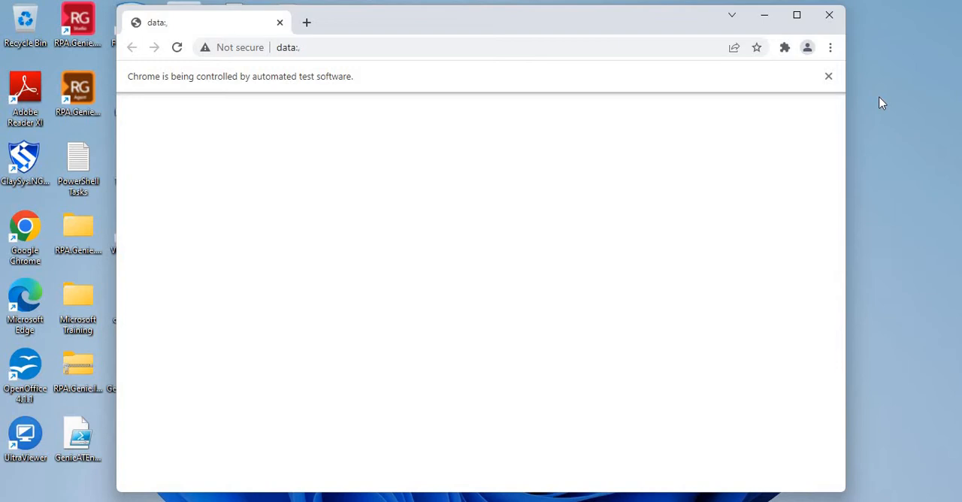
Step: Run the saved five-step workflow until the job completes
{"action": "left_click", "coordinate": [176, 47]}
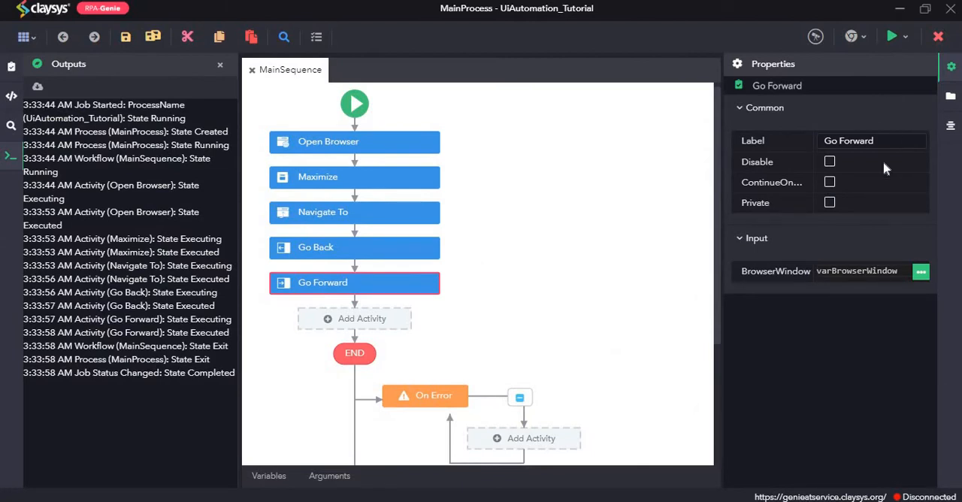
{"action": "mouse_move", "coordinate": [405, 176]}
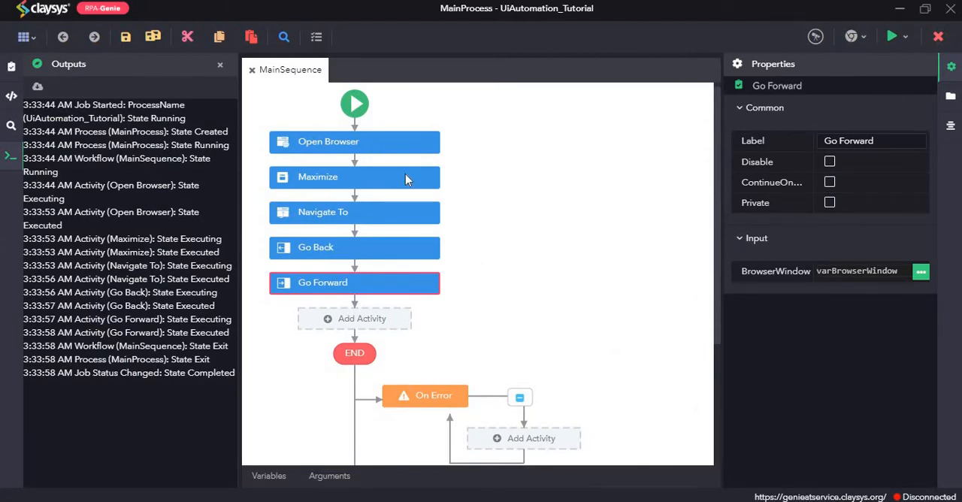
{"action": "mouse_move", "coordinate": [692, 496]}
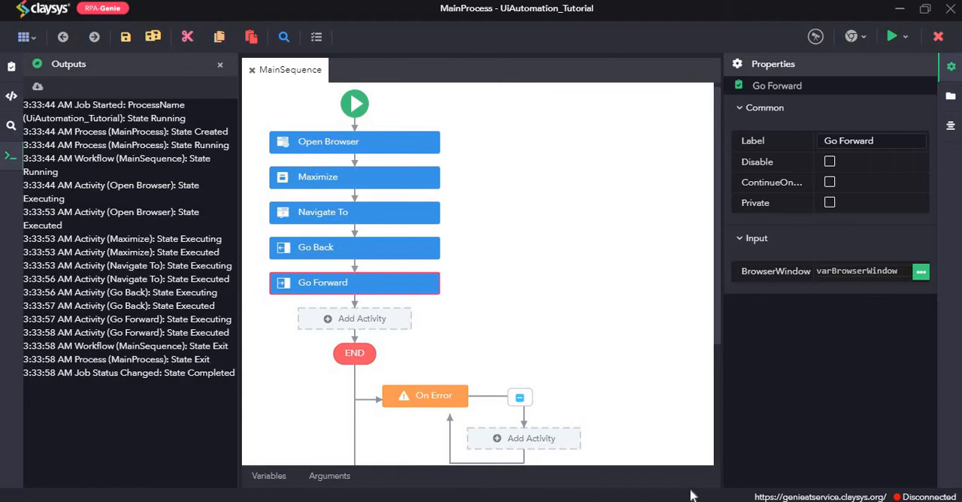
{"action": "mouse_move", "coordinate": [406, 277]}
{"action": "type", "text": "set web"}
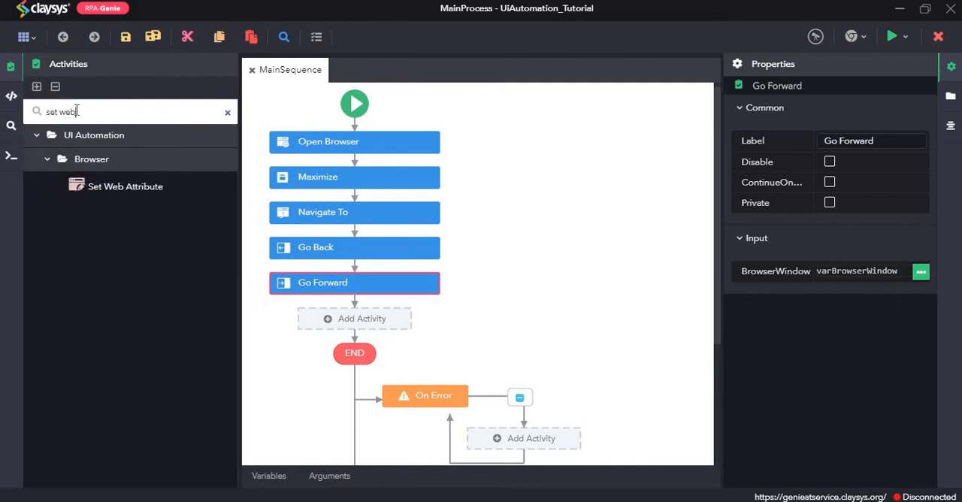
Step: Drop Set Web Attribute below Go Forward and select it
{"action": "left_click_drag", "start_coordinate": [125, 187], "coordinate": [348, 322]}
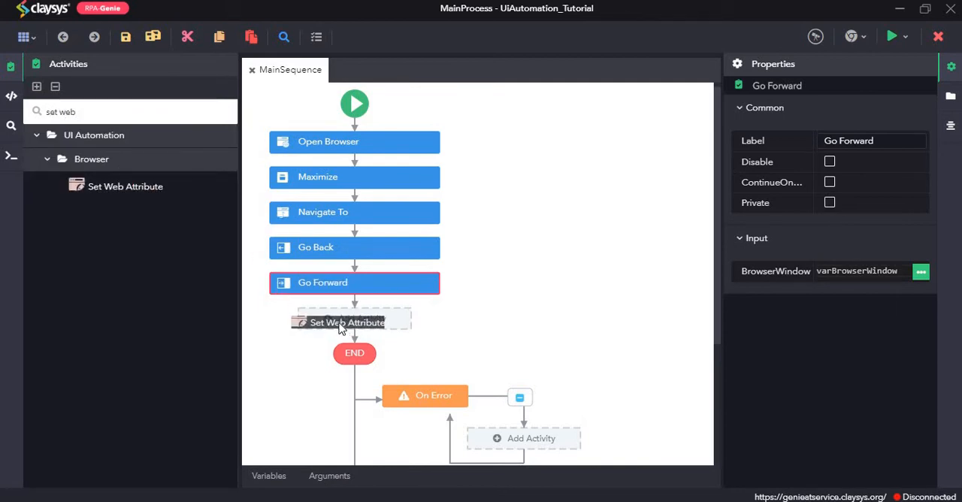
{"action": "left_click", "coordinate": [353, 322]}
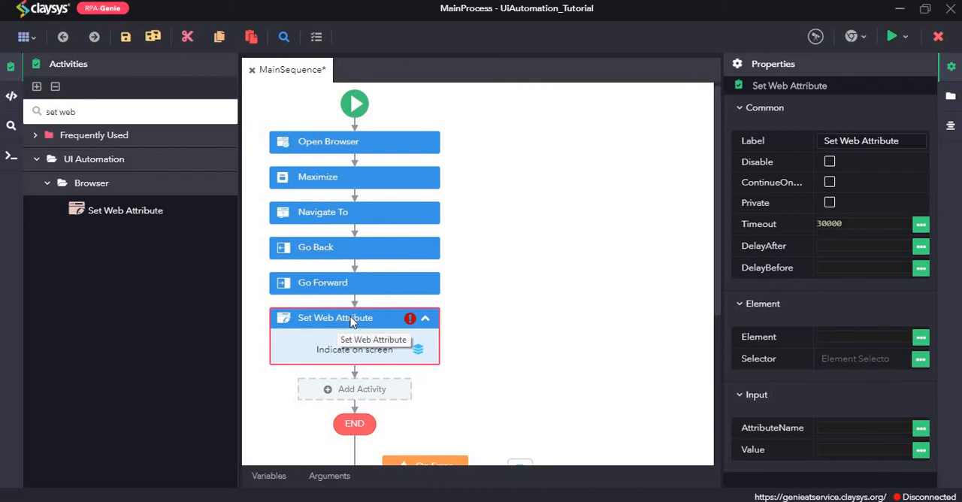
{"action": "mouse_move", "coordinate": [481, 376]}
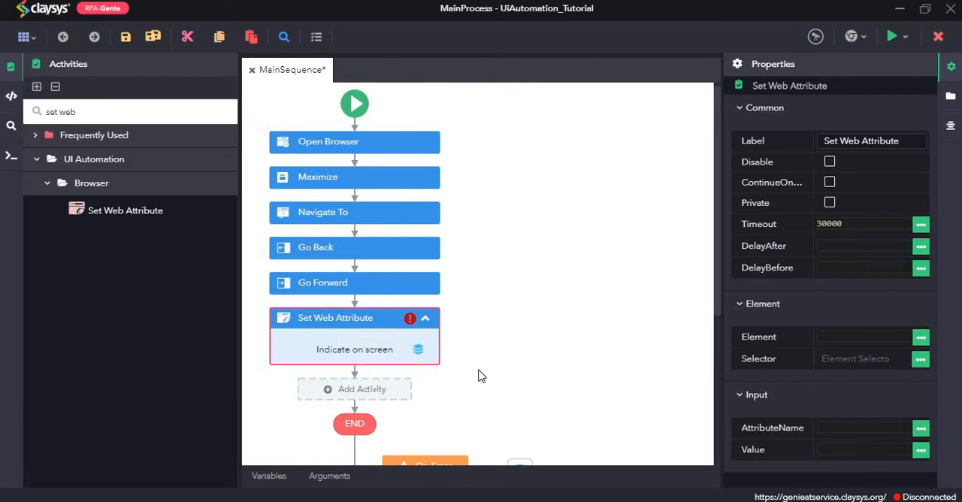
{"action": "mouse_move", "coordinate": [665, 233]}
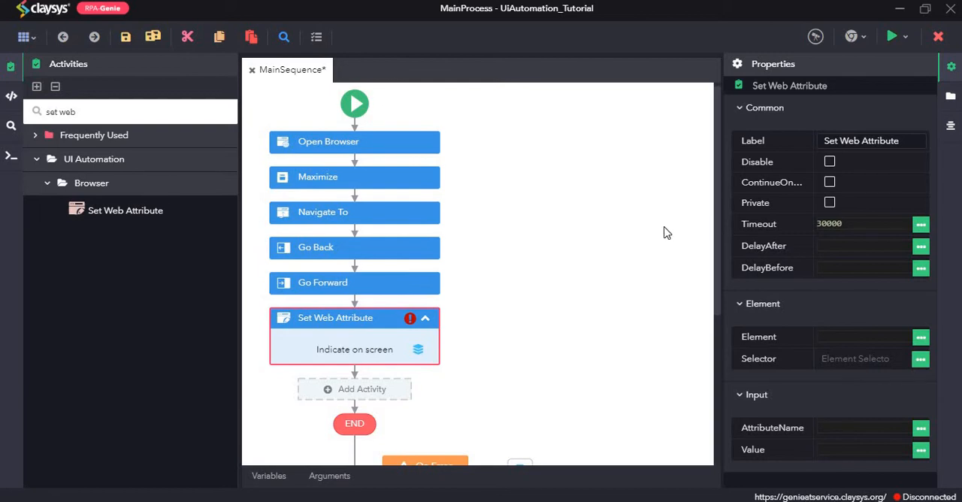
{"action": "mouse_move", "coordinate": [853, 36]}
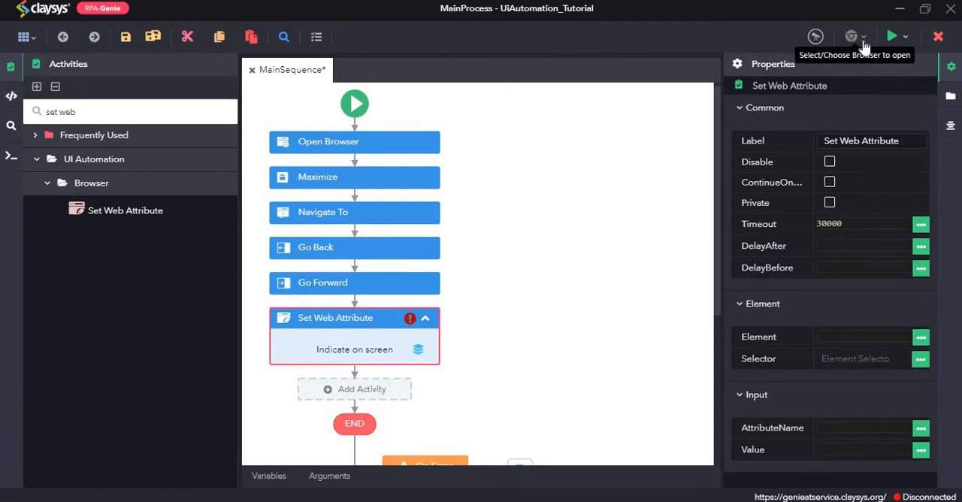
{"action": "left_click", "coordinate": [862, 36]}
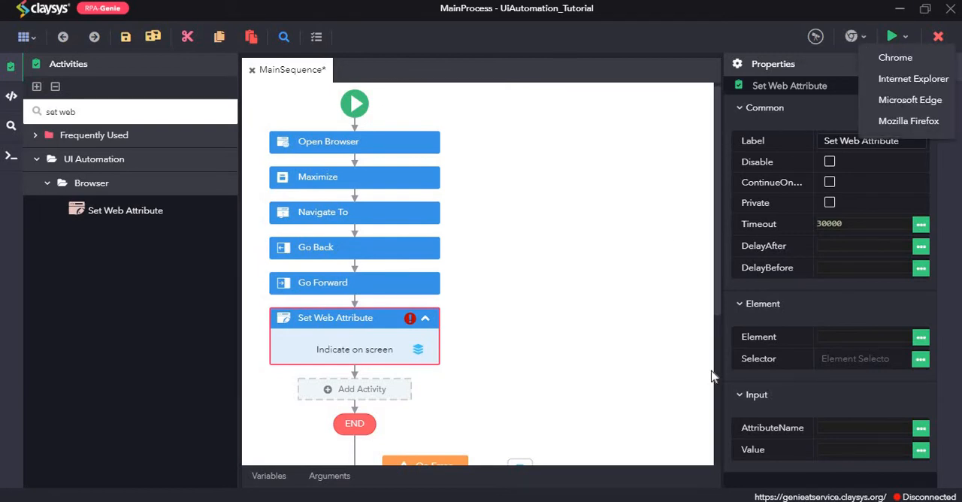
{"action": "left_click", "coordinate": [586, 125]}
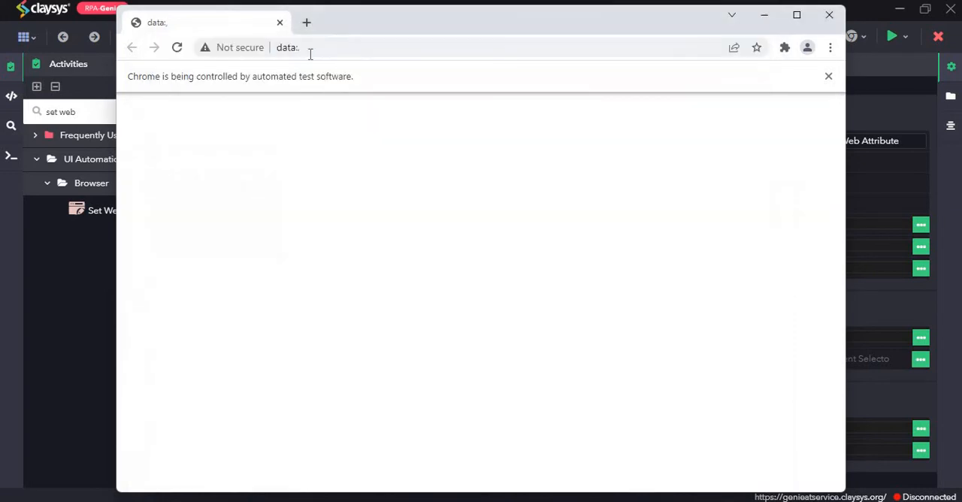
{"action": "type", "text": "https://www.amazon.in/"}
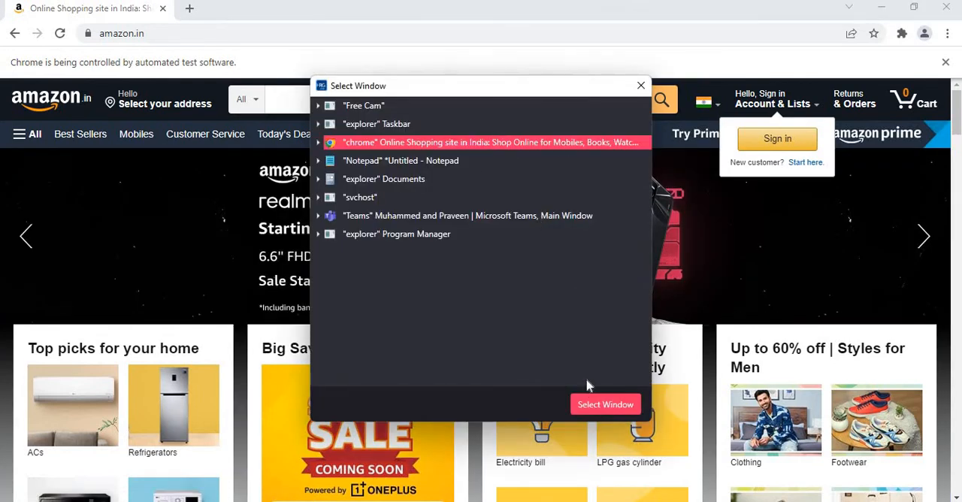
{"action": "left_click", "coordinate": [605, 404]}
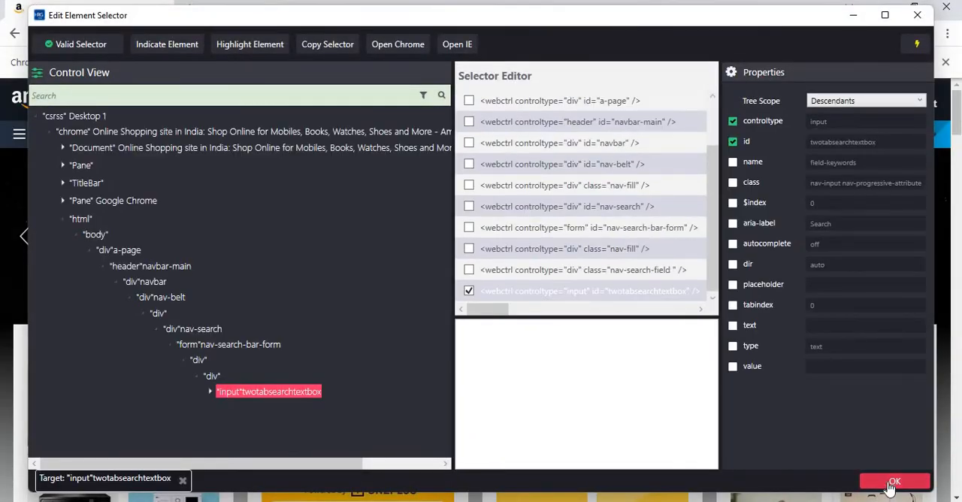
{"action": "left_click", "coordinate": [894, 481]}
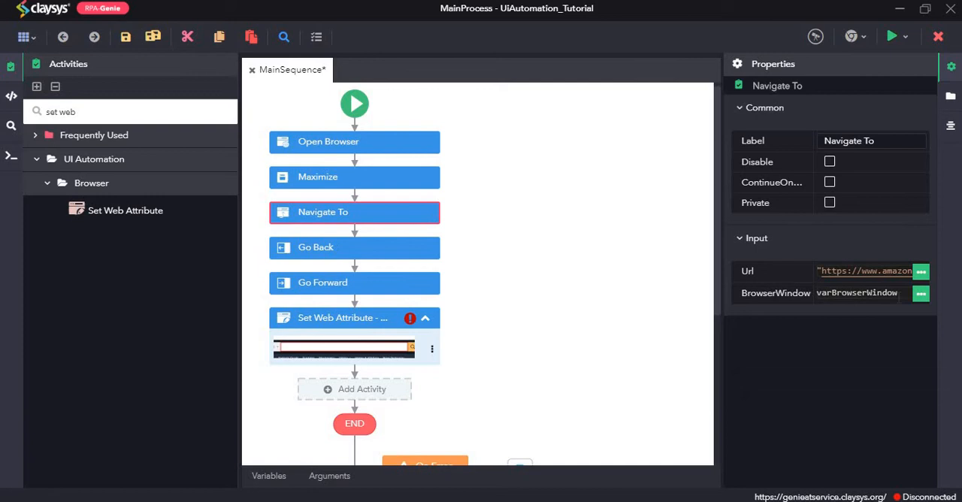
{"action": "mouse_move", "coordinate": [343, 323]}
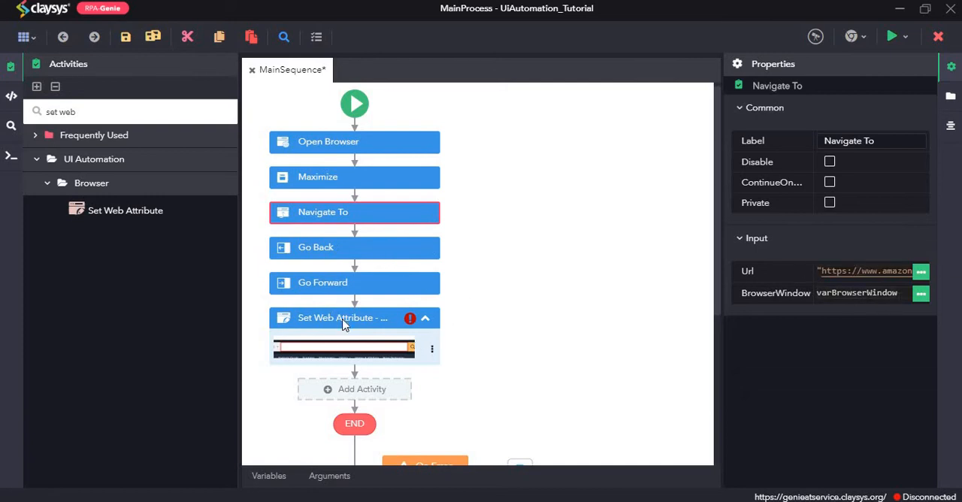
Step: Use varBrowserWindow, AttributeName "value" and start entering Value "Samsung Galaxy m12"
{"action": "left_click", "coordinate": [342, 317]}
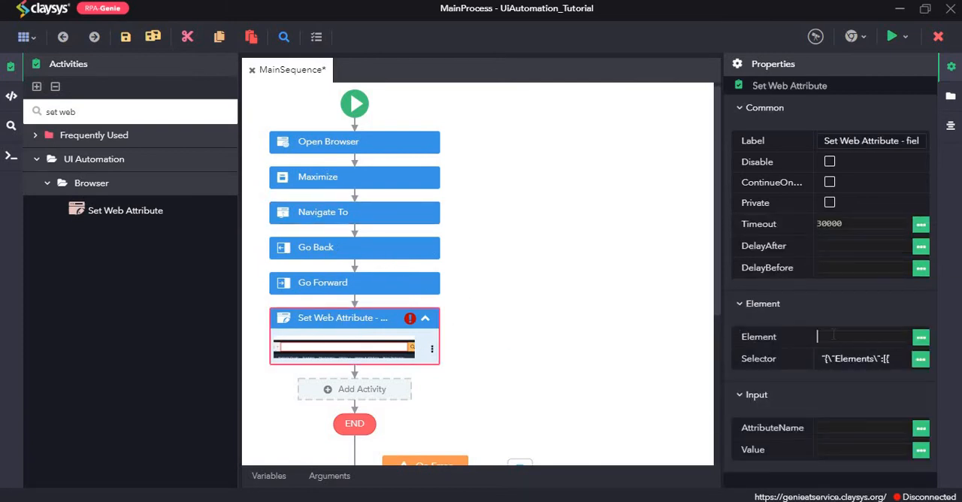
{"action": "type", "text": "var"}
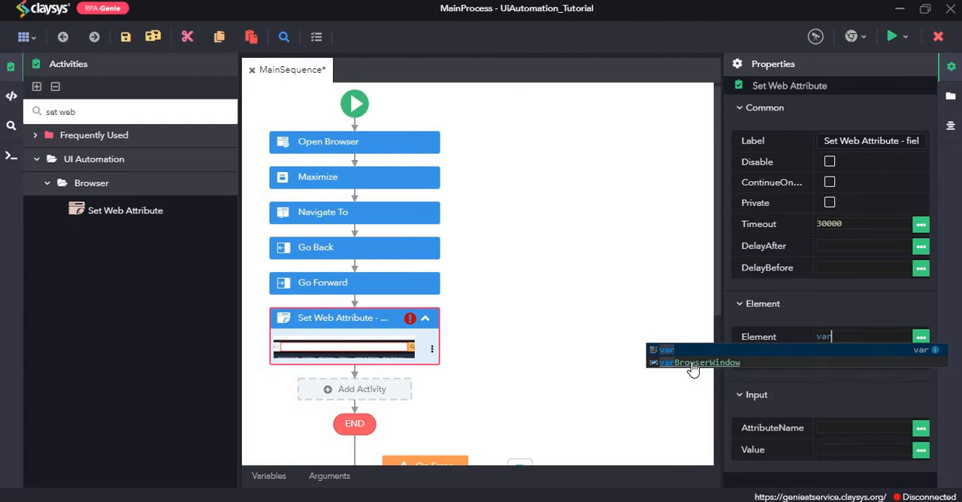
{"action": "left_click", "coordinate": [698, 363]}
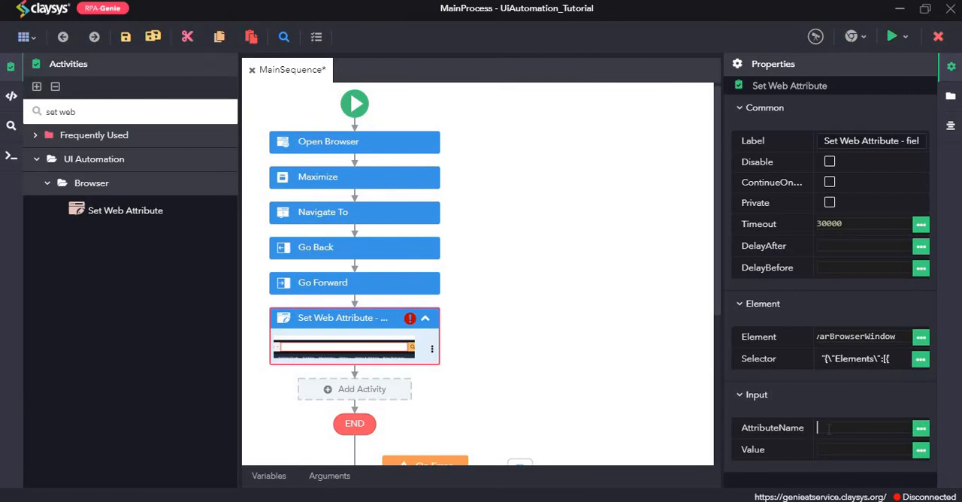
{"action": "type", "text": "\"value\""}
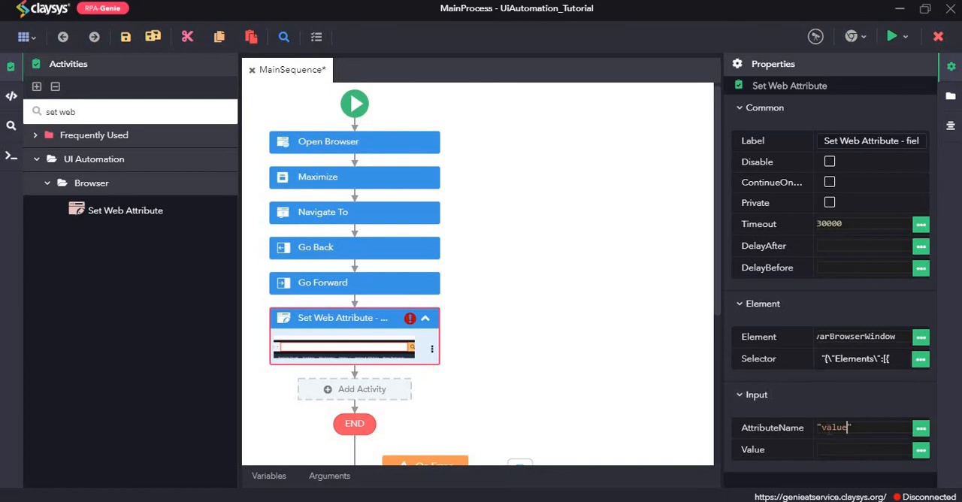
{"action": "left_click", "coordinate": [864, 449]}
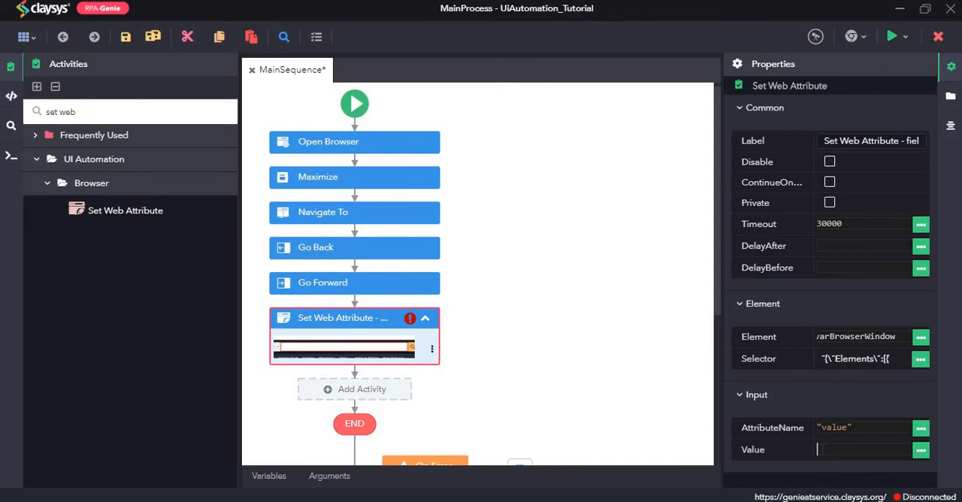
{"action": "type", "text": "Sa"}
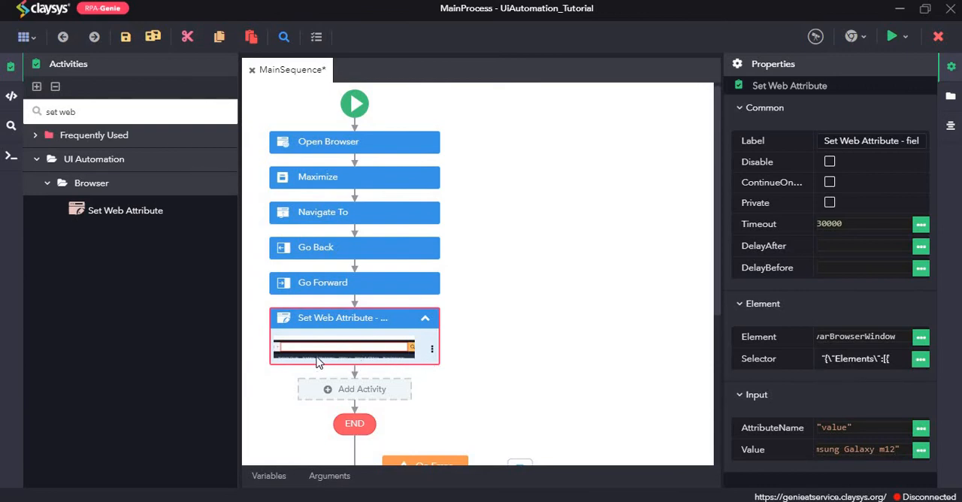
{"action": "mouse_move", "coordinate": [336, 358]}
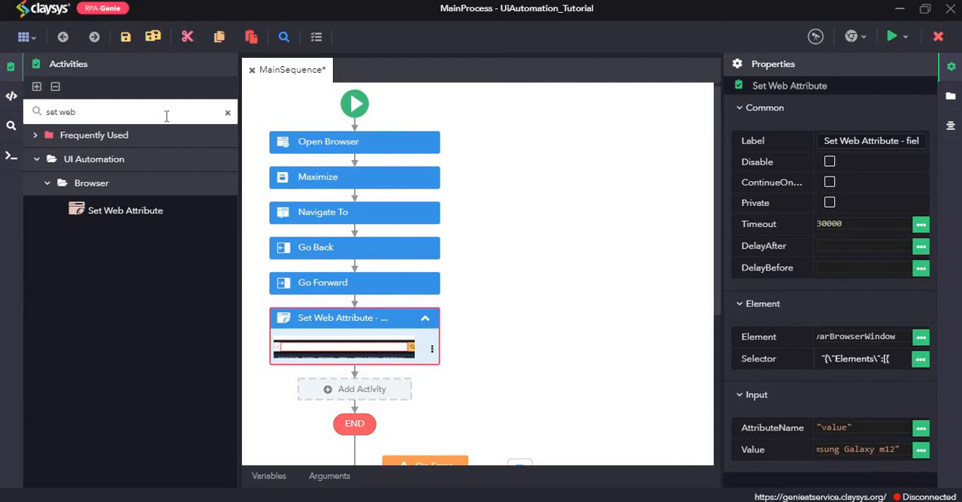
{"action": "mouse_move", "coordinate": [217, 111]}
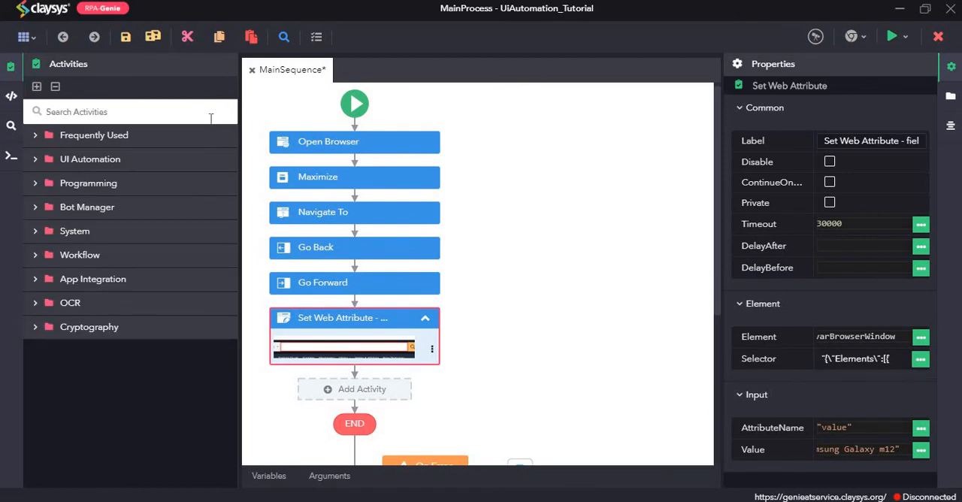
Step: Find the Send Hotkey activity and place it below Set Web Attribute
{"action": "type", "text": "sen d"}
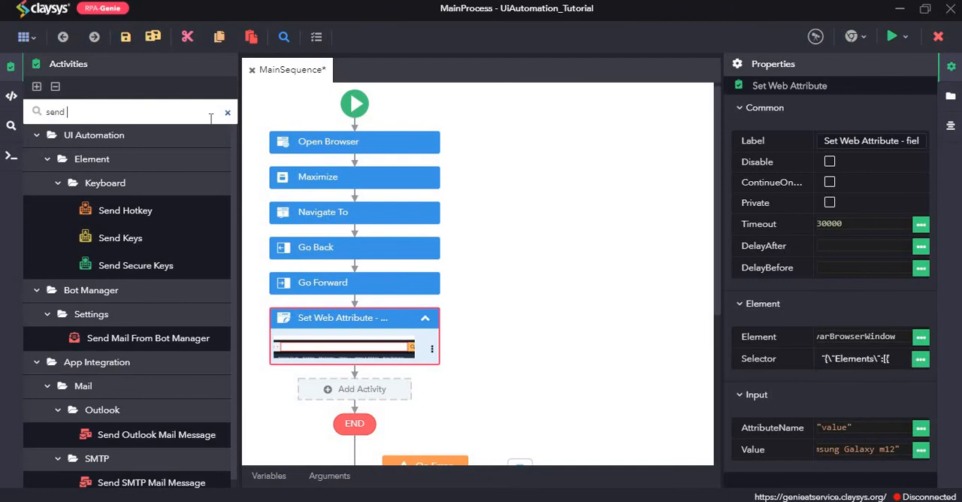
{"action": "type", "text": "ho"}
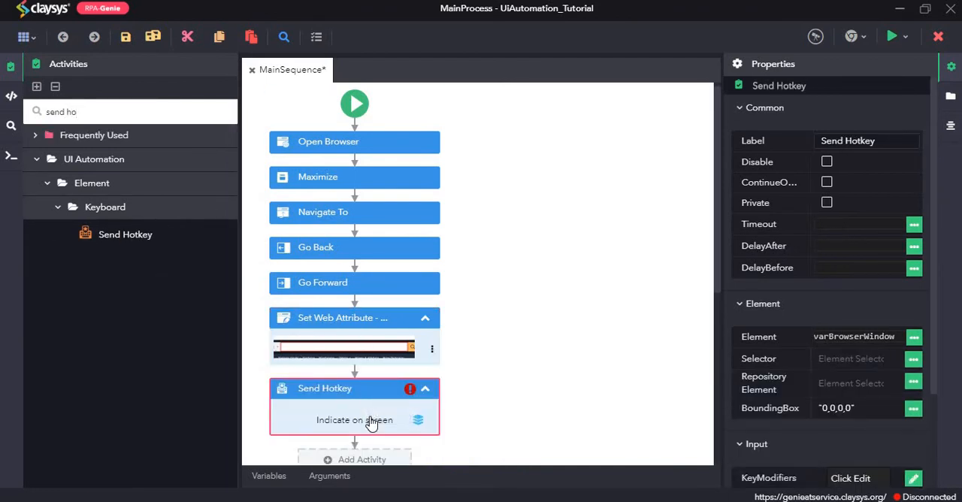
{"action": "mouse_move", "coordinate": [383, 425]}
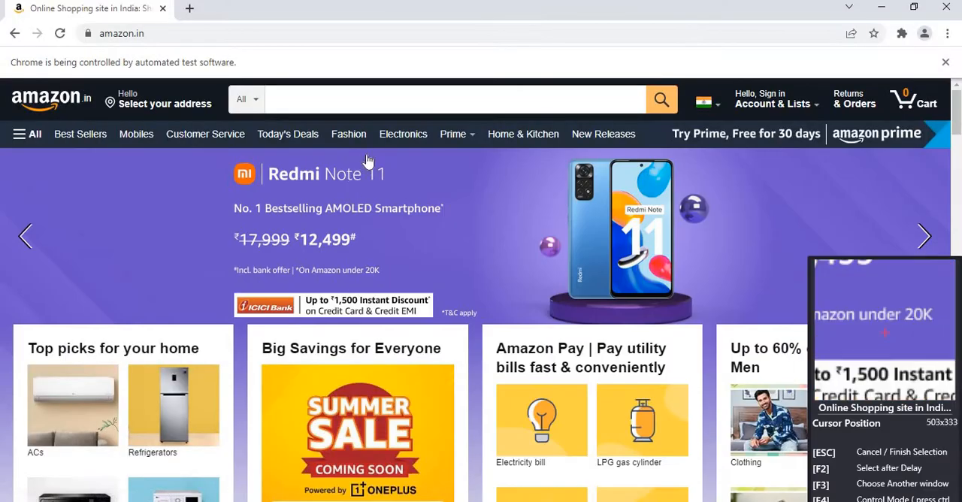
Step: Indicate Amazon's search box as the hotkey target, confirm the selector and start key recording
{"action": "left_click", "coordinate": [451, 98]}
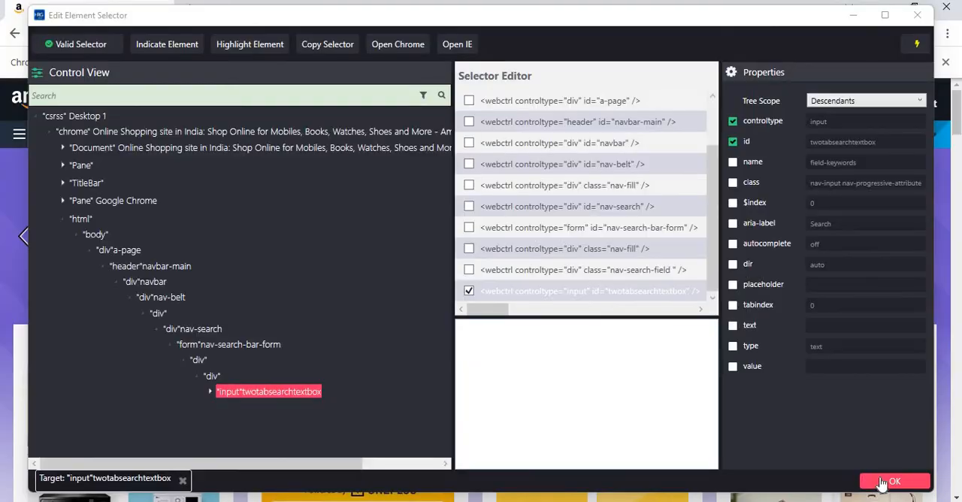
{"action": "left_click", "coordinate": [895, 481]}
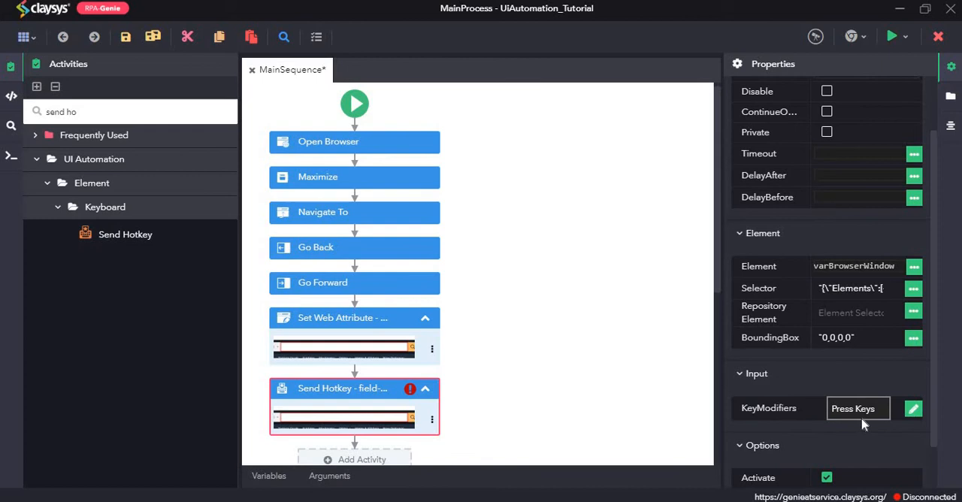
{"action": "left_click", "coordinate": [858, 408]}
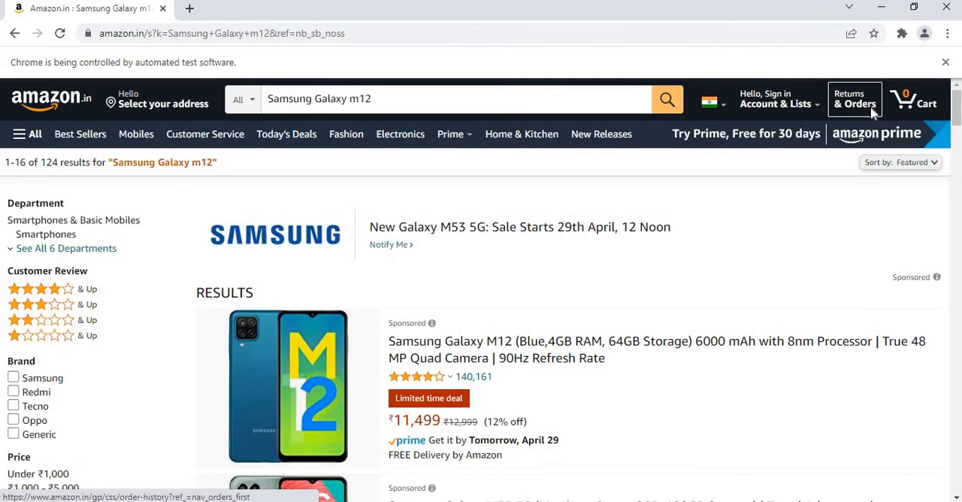
Step: Record Return as the hotkey and switch back to check Amazon's search results
{"action": "key", "text": "alt+tab"}
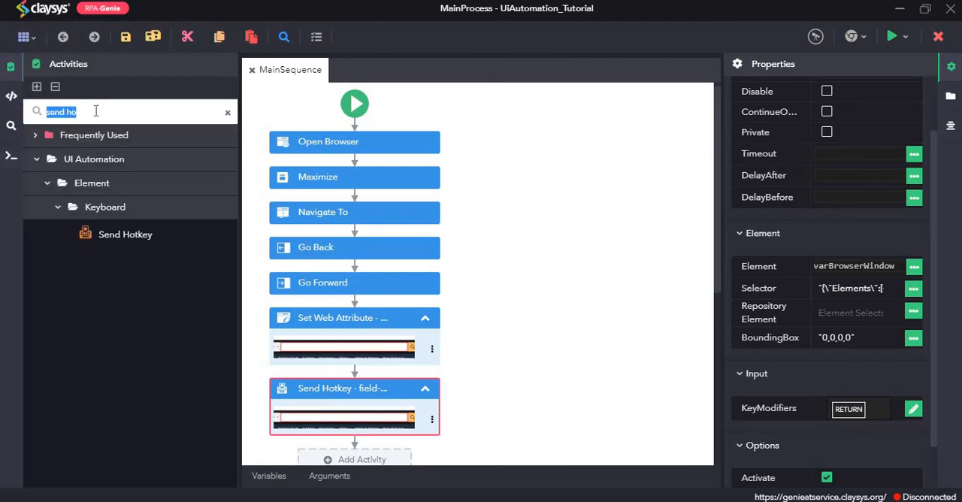
Step: Add a Close Tab step after Send Hotkey and save all workflow changes
{"action": "type", "text": "close"}
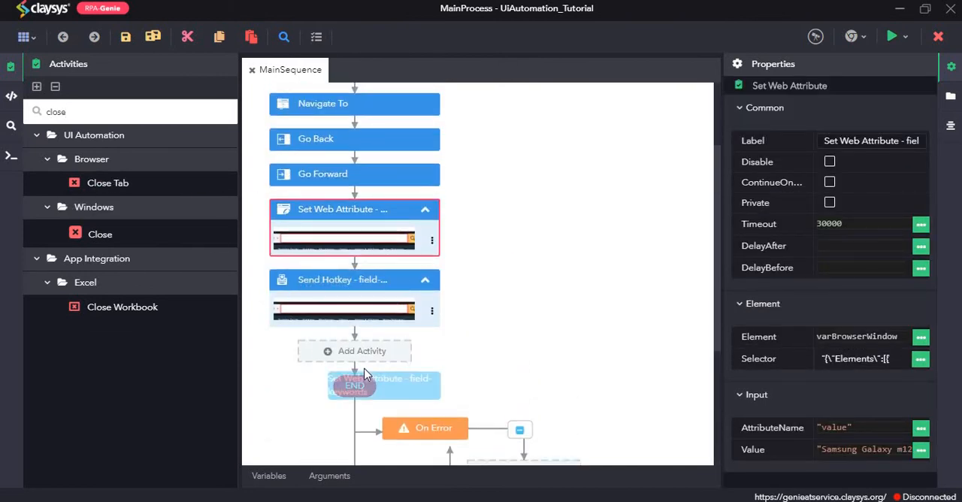
{"action": "left_click", "coordinate": [354, 279]}
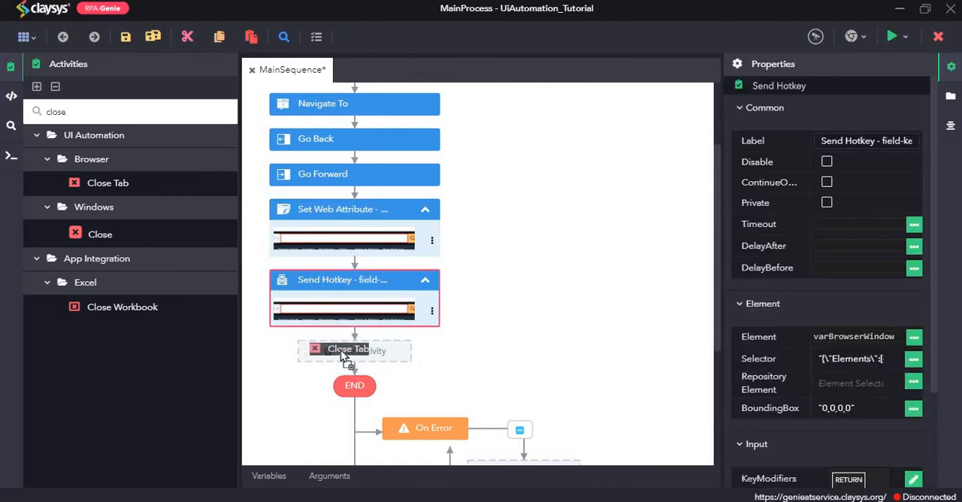
{"action": "left_click", "coordinate": [354, 350]}
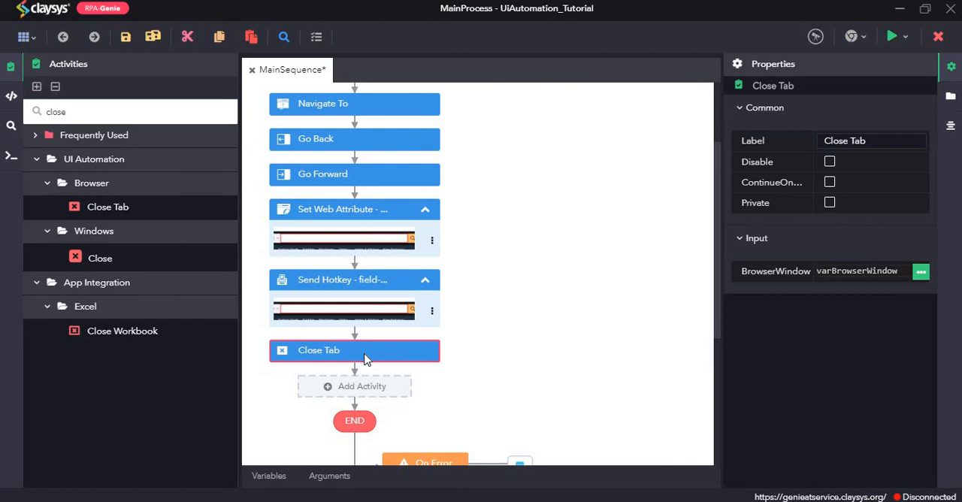
{"action": "mouse_move", "coordinate": [234, 199]}
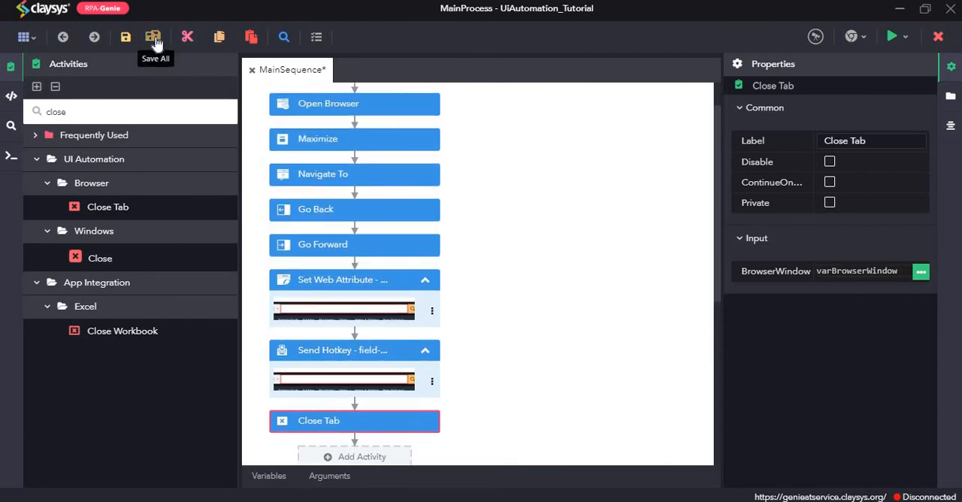
{"action": "left_click", "coordinate": [153, 36]}
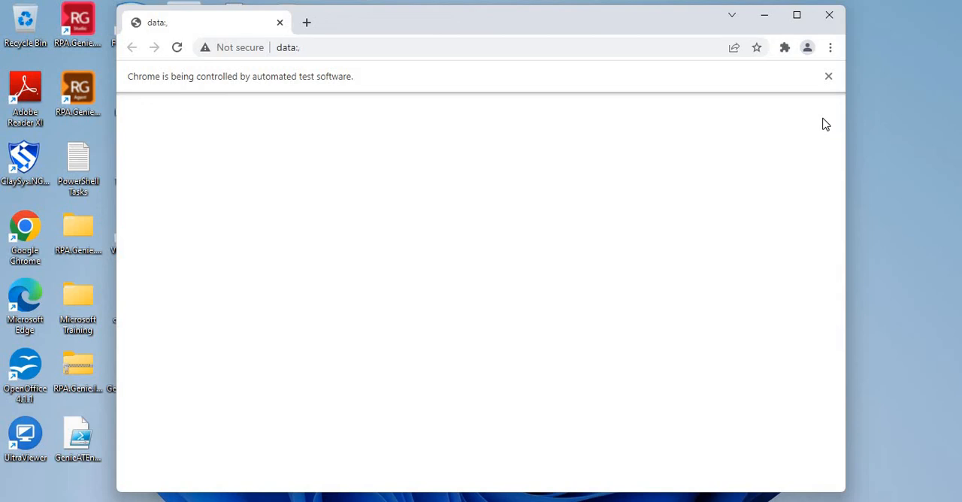
Step: Run the workflow so Chrome opens Amazon, searches Samsung Galaxy m12 and closes the tab
{"action": "left_click", "coordinate": [177, 48]}
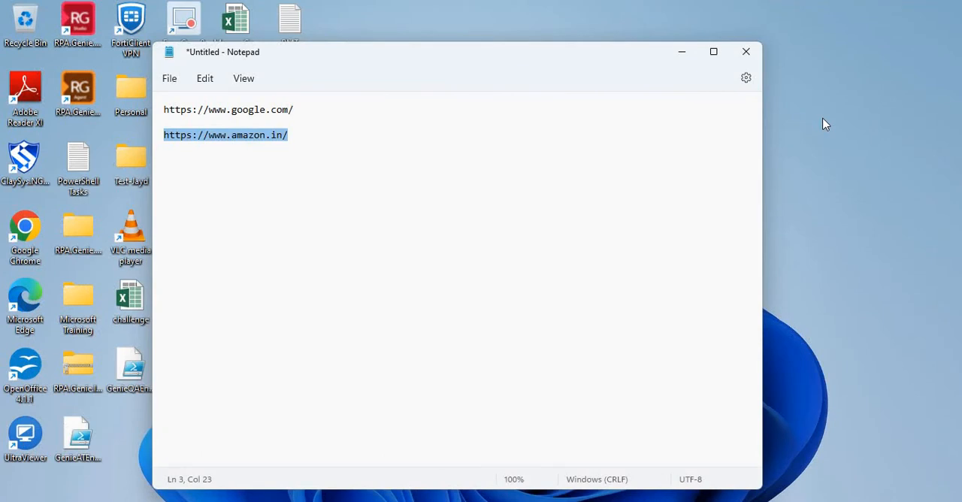
{"action": "mouse_move", "coordinate": [810, 196]}
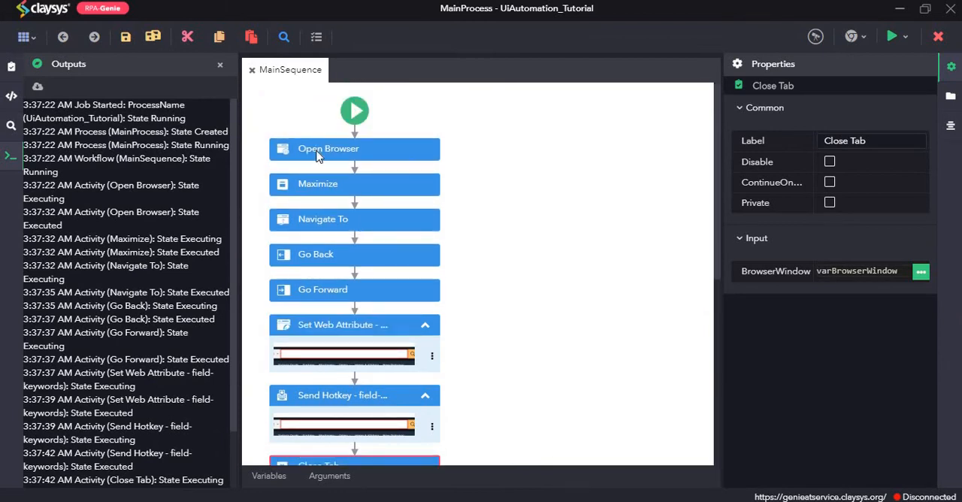
{"action": "mouse_move", "coordinate": [344, 158]}
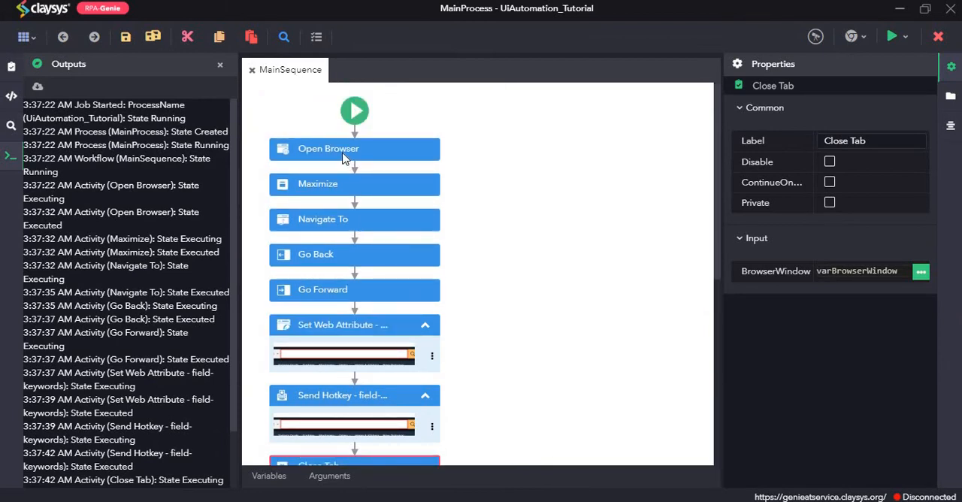
{"action": "mouse_move", "coordinate": [340, 231]}
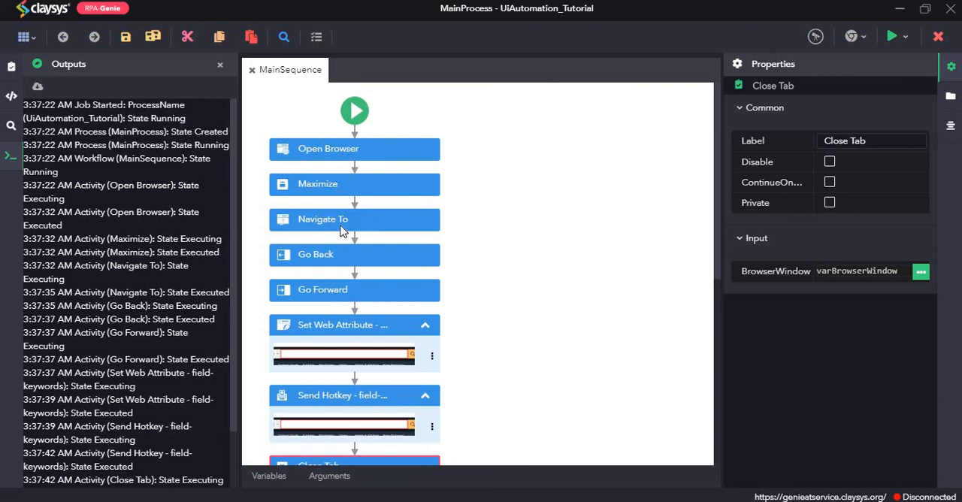
{"action": "scroll", "scroll_direction": "down", "scroll_amount": 3}
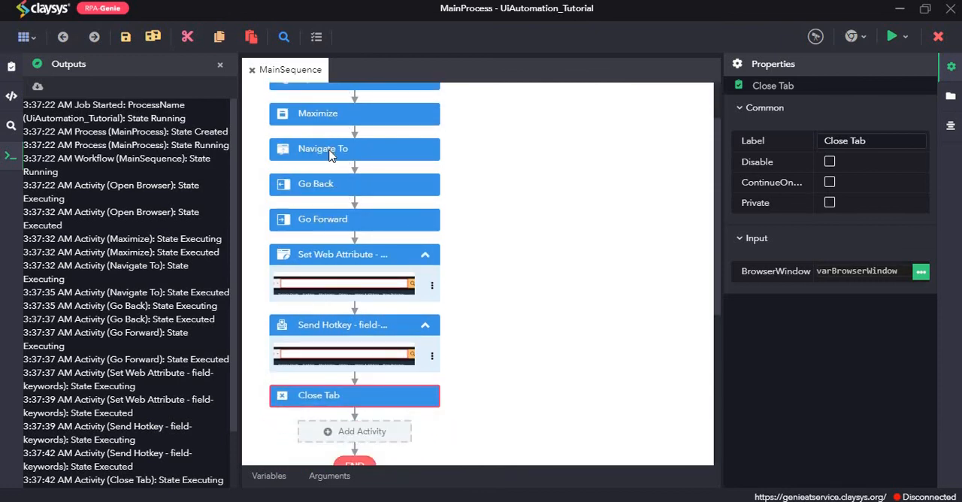
{"action": "mouse_move", "coordinate": [343, 226]}
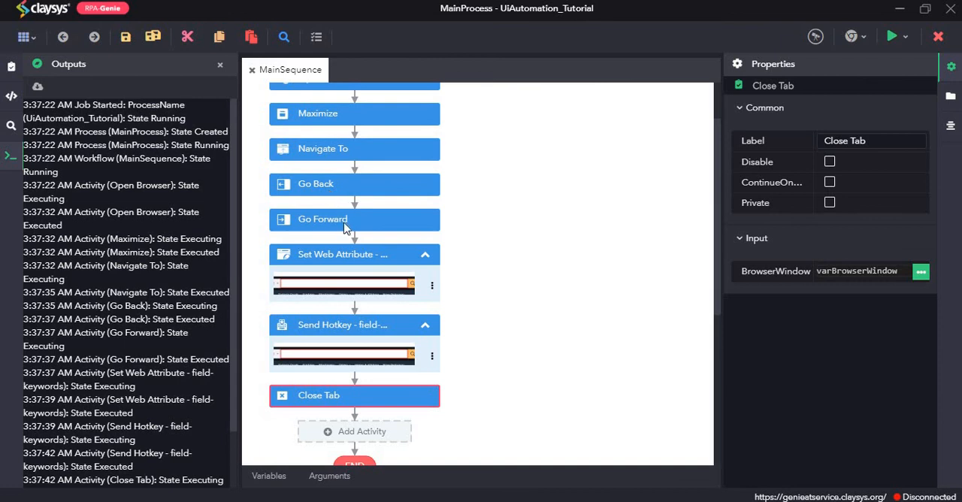
{"action": "mouse_move", "coordinate": [360, 234]}
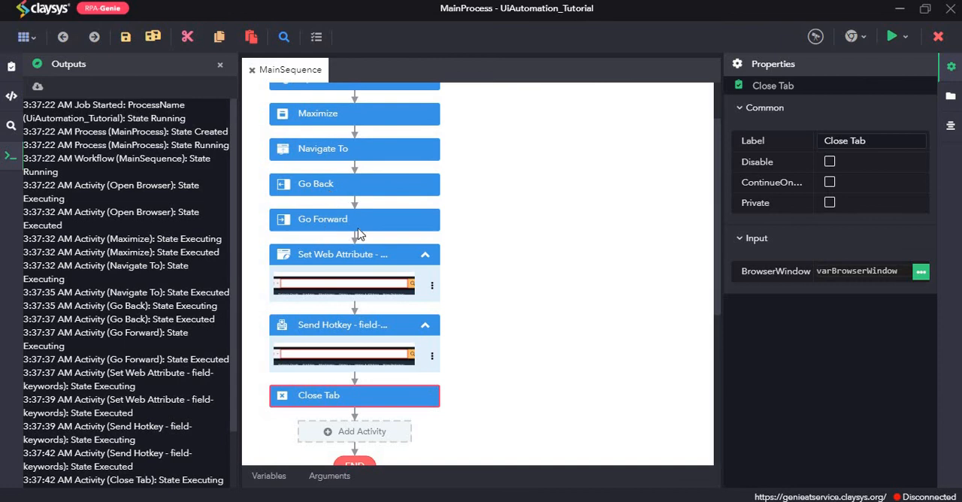
{"action": "mouse_move", "coordinate": [366, 298]}
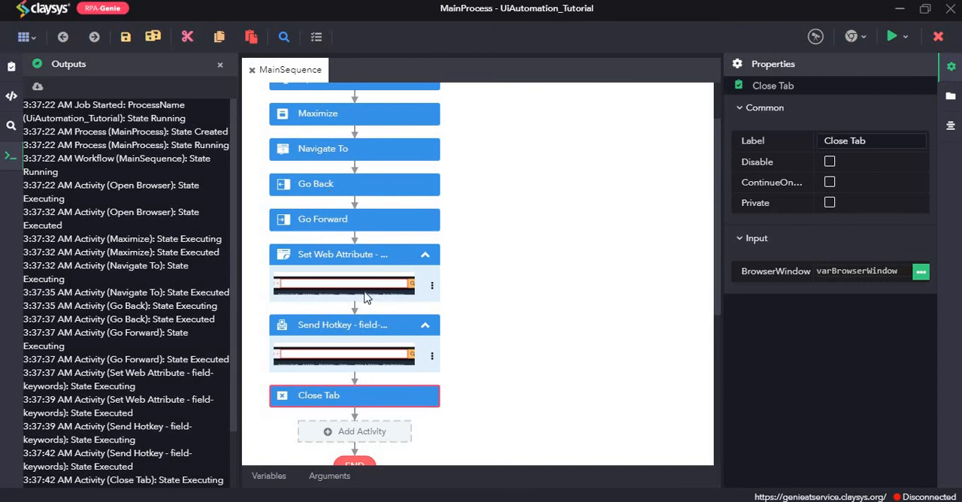
{"action": "mouse_move", "coordinate": [375, 356]}
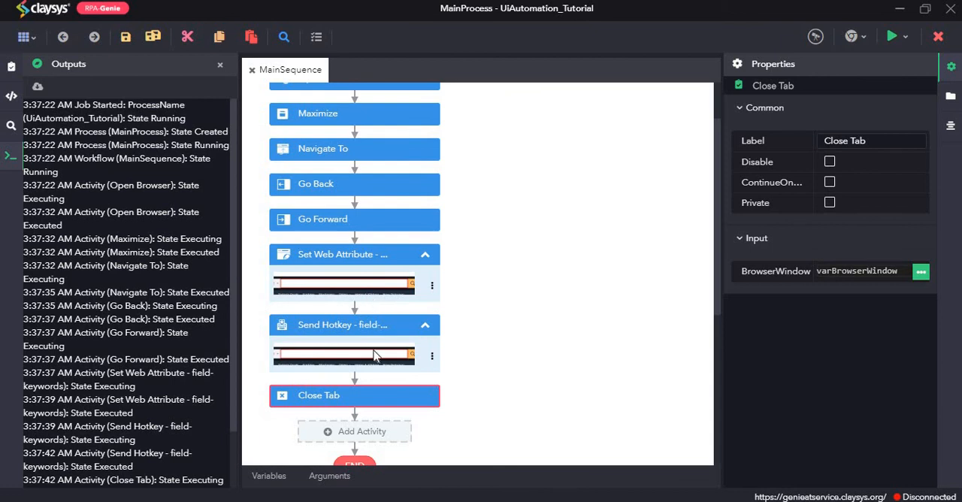
{"action": "scroll", "scroll_direction": "down", "scroll_amount": 3}
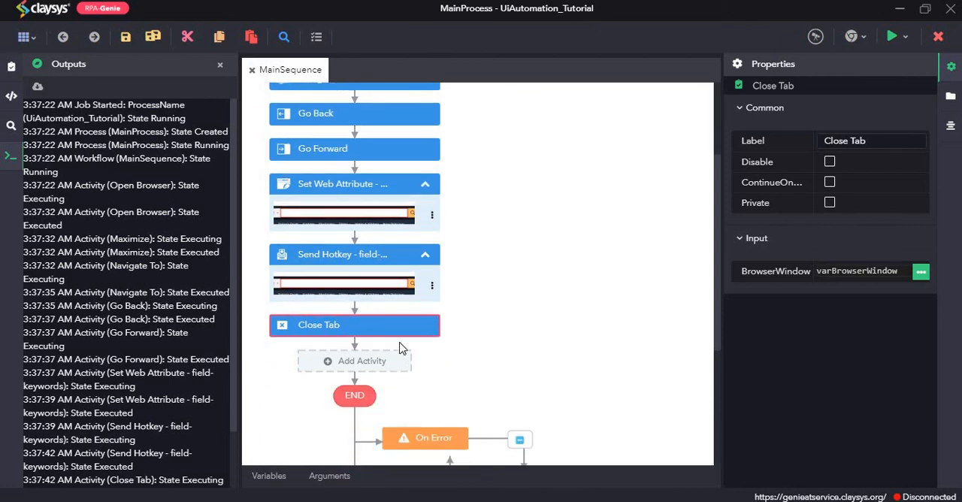
{"action": "mouse_move", "coordinate": [432, 358]}
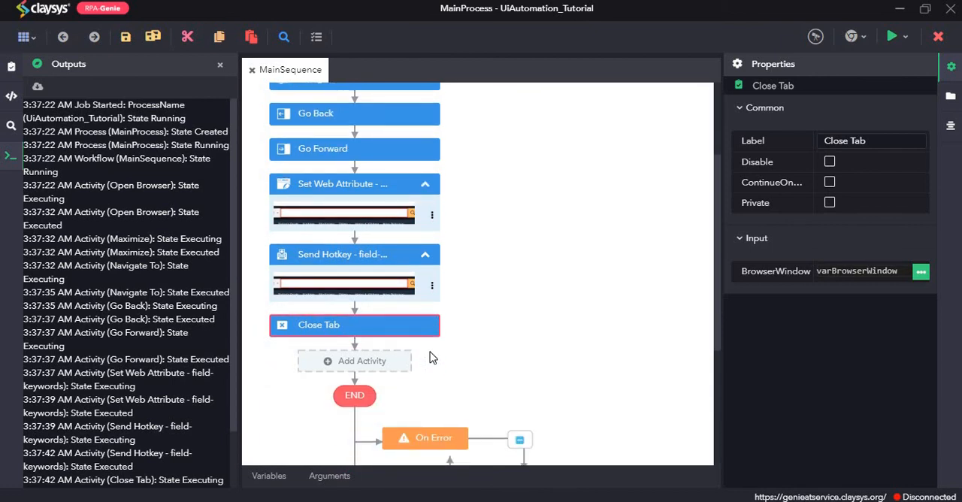